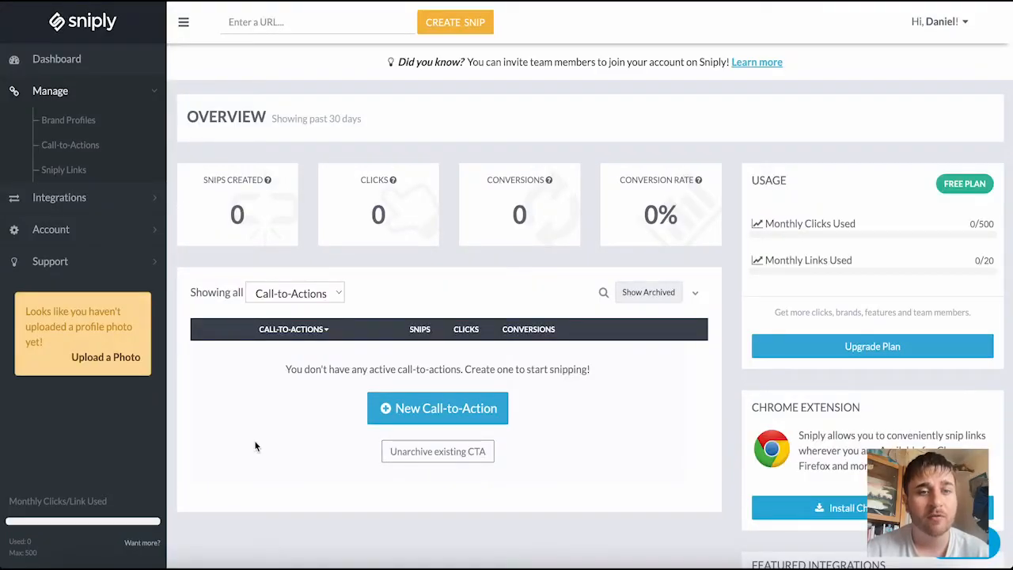
mouse_move(332, 91)
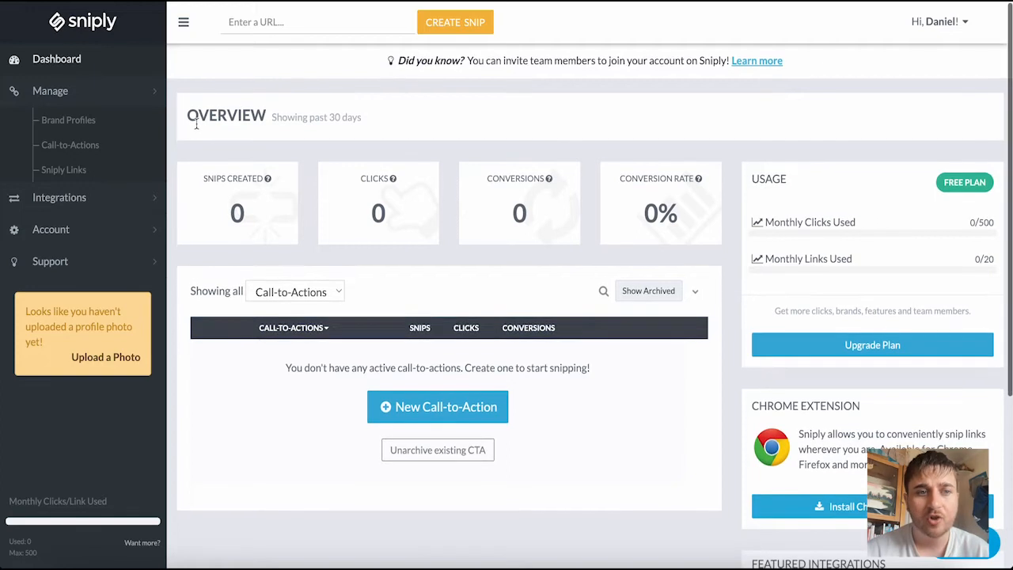
mouse_move(377, 119)
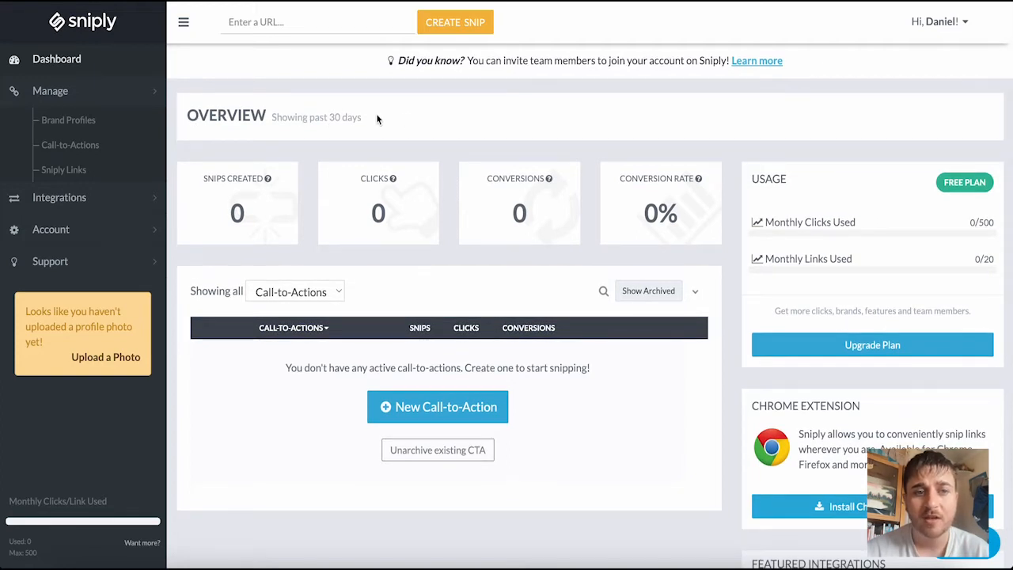
mouse_move(268, 178)
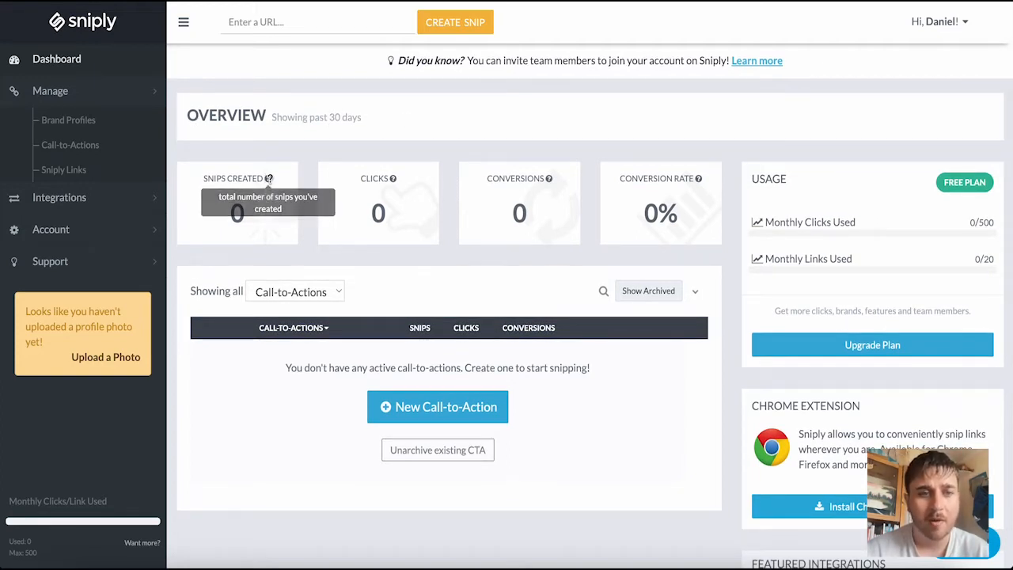
mouse_move(392, 178)
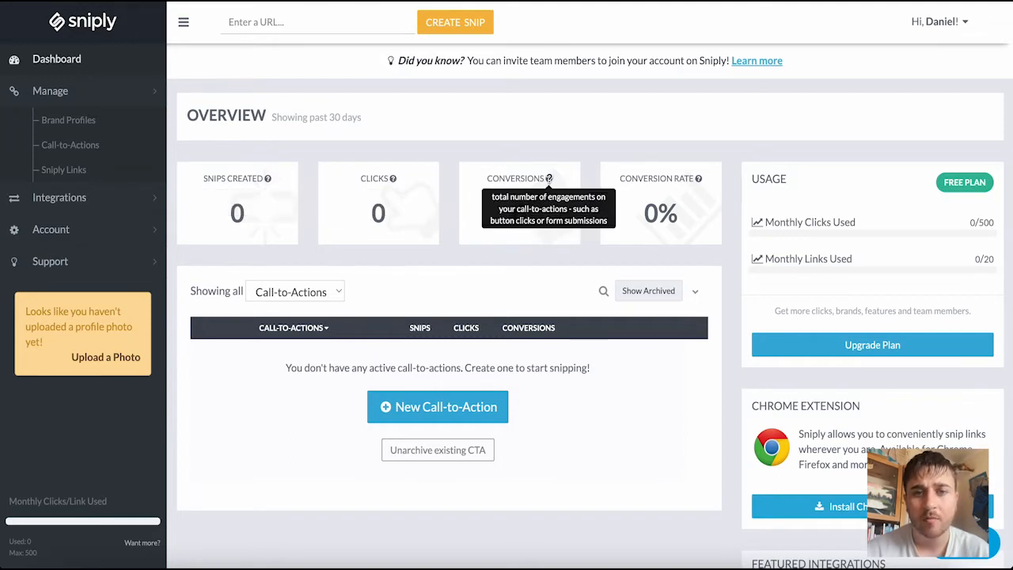
mouse_move(699, 178)
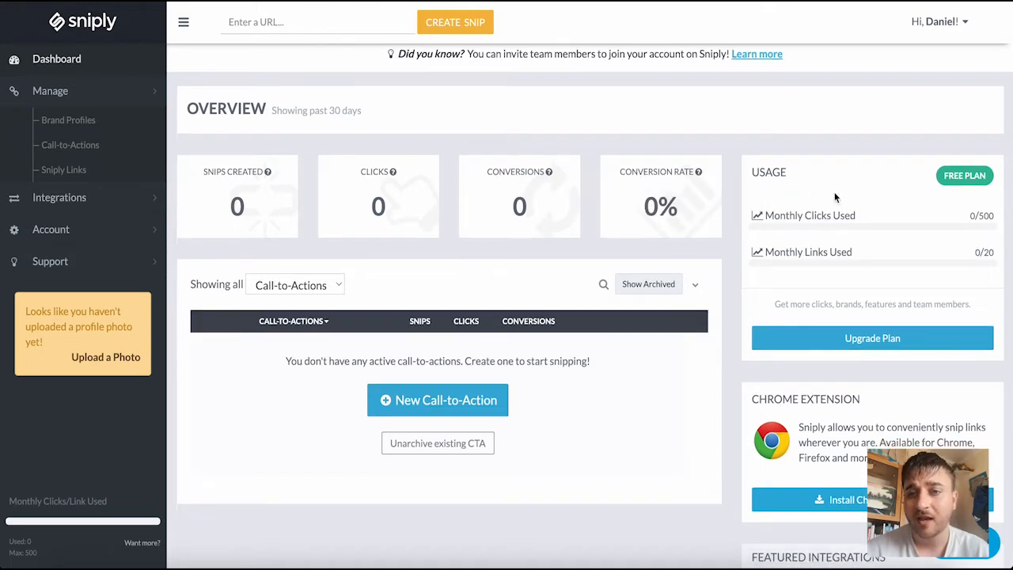
mouse_move(793, 218)
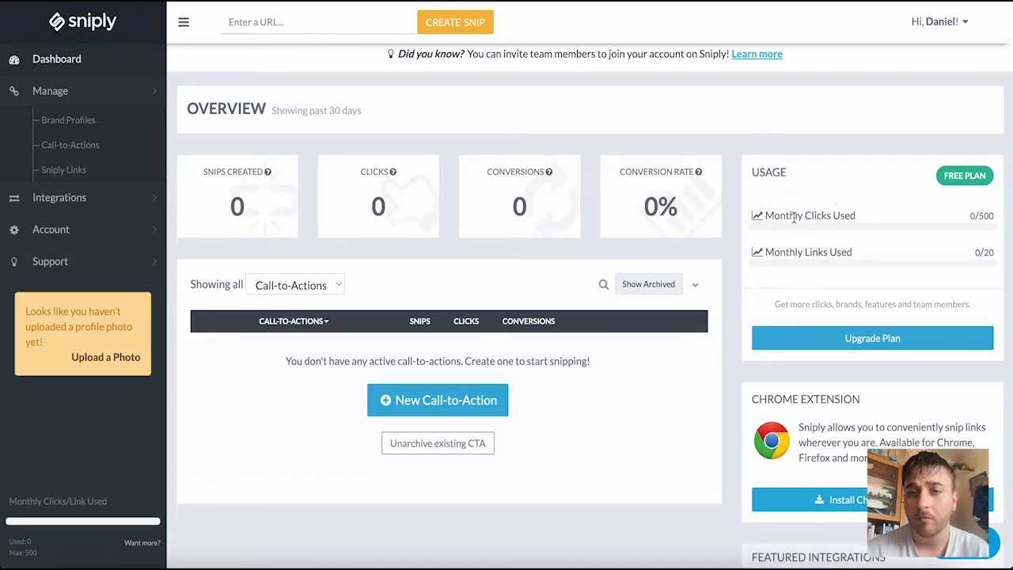
mouse_move(820, 252)
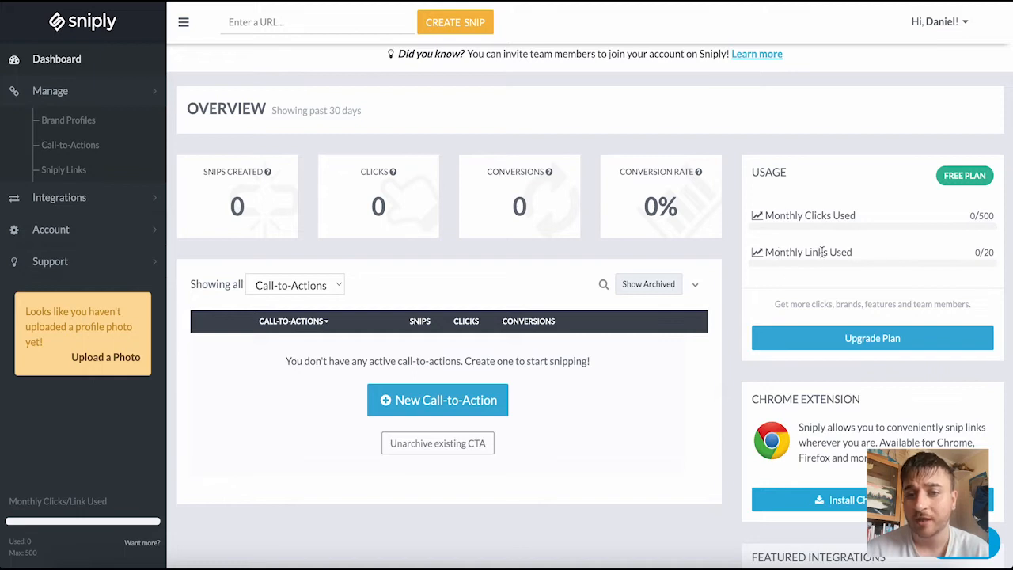
Step: Start a new call-to-action for the brand and choose the Button type
scroll("down", 3)
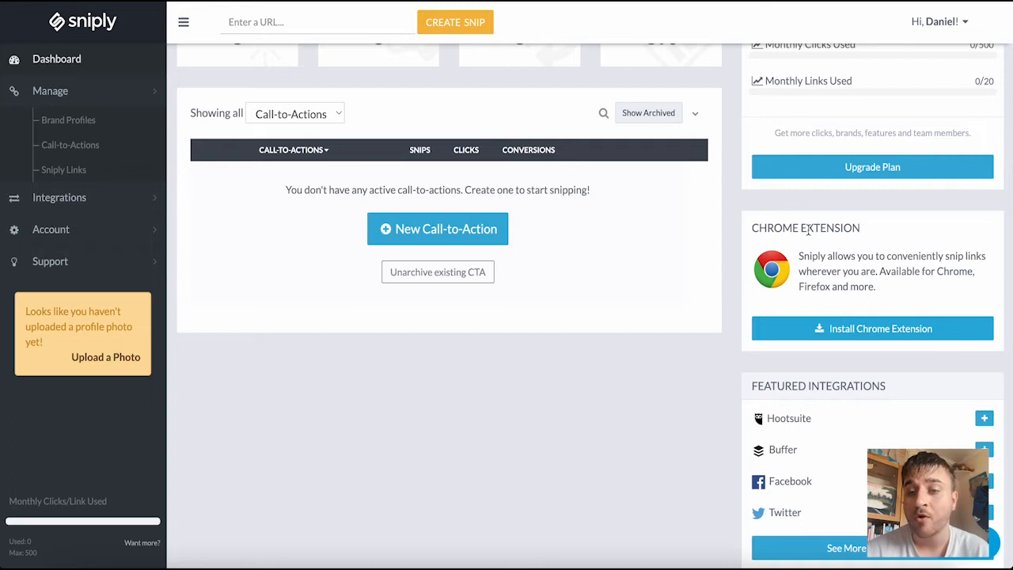
mouse_move(799, 257)
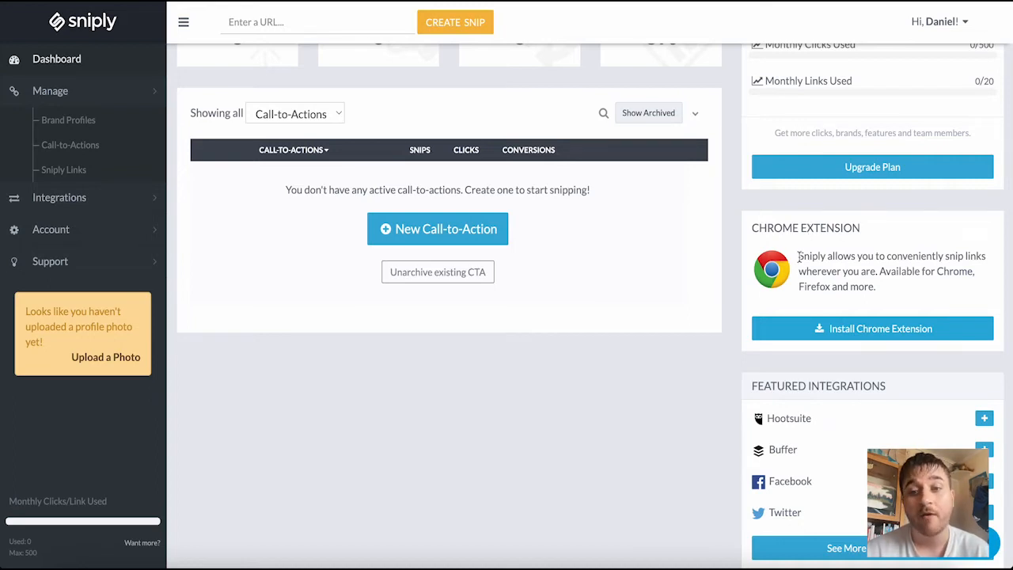
scroll("up", 3)
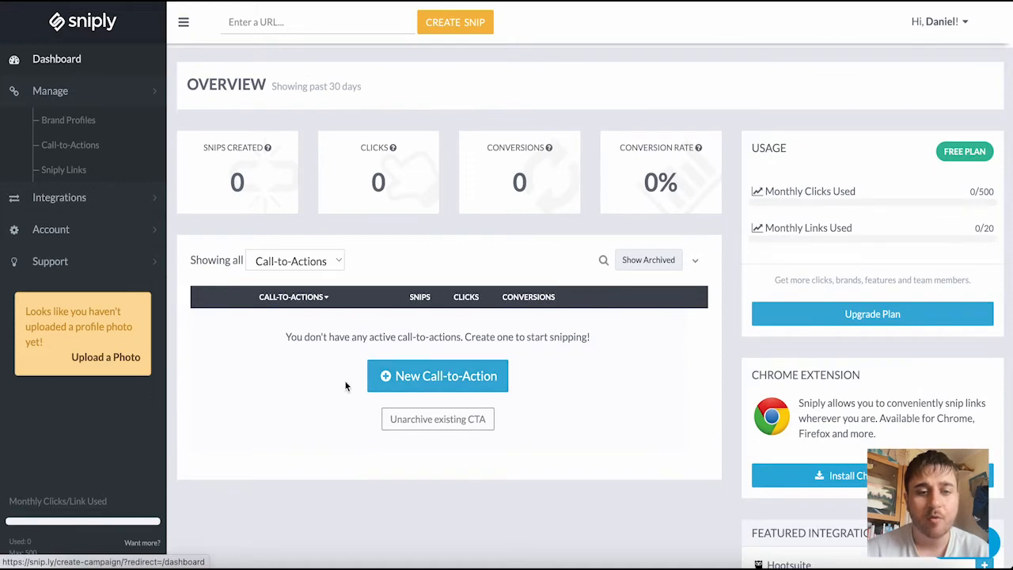
mouse_move(412, 357)
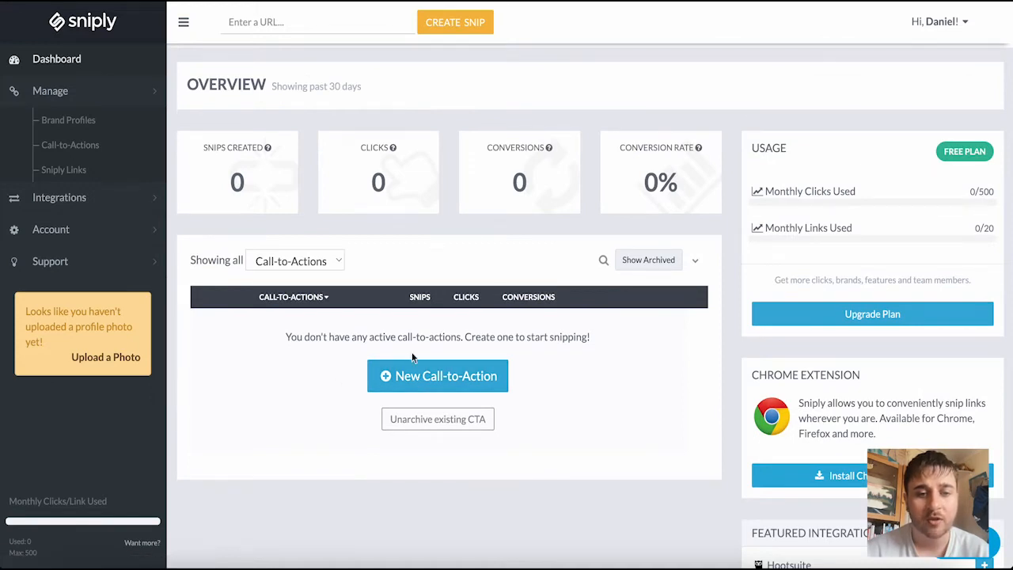
mouse_move(438, 376)
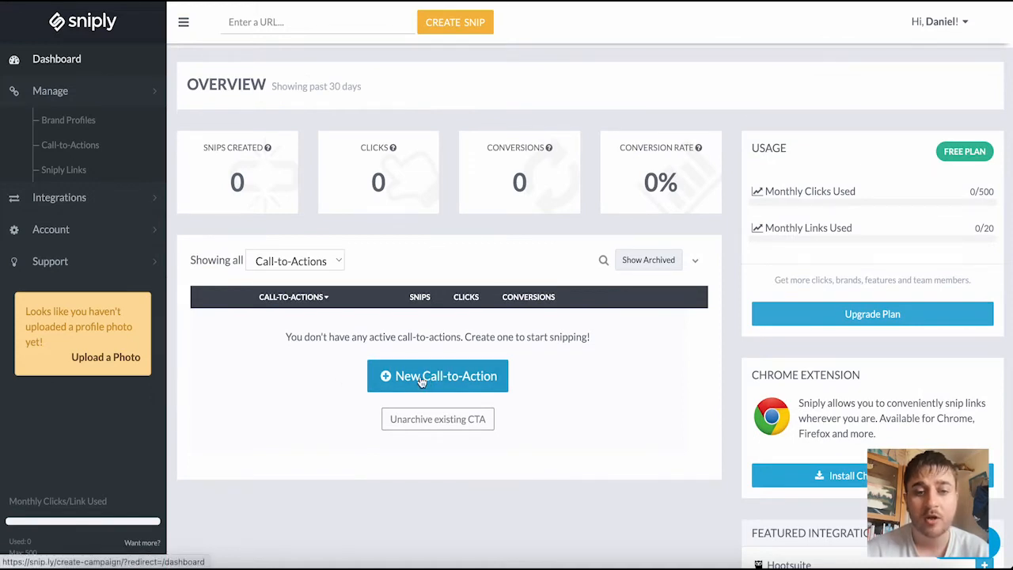
left_click(438, 376)
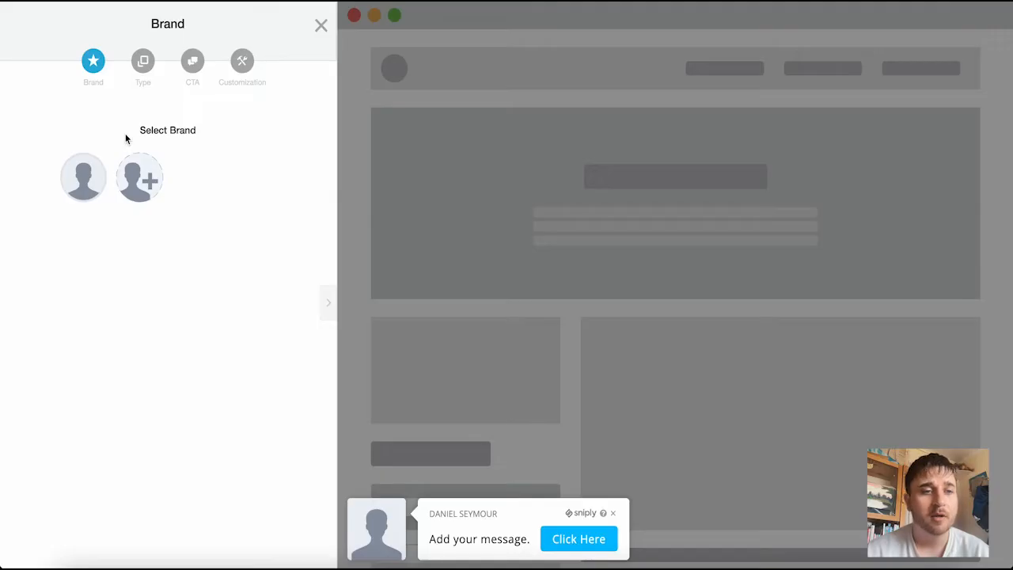
mouse_move(140, 177)
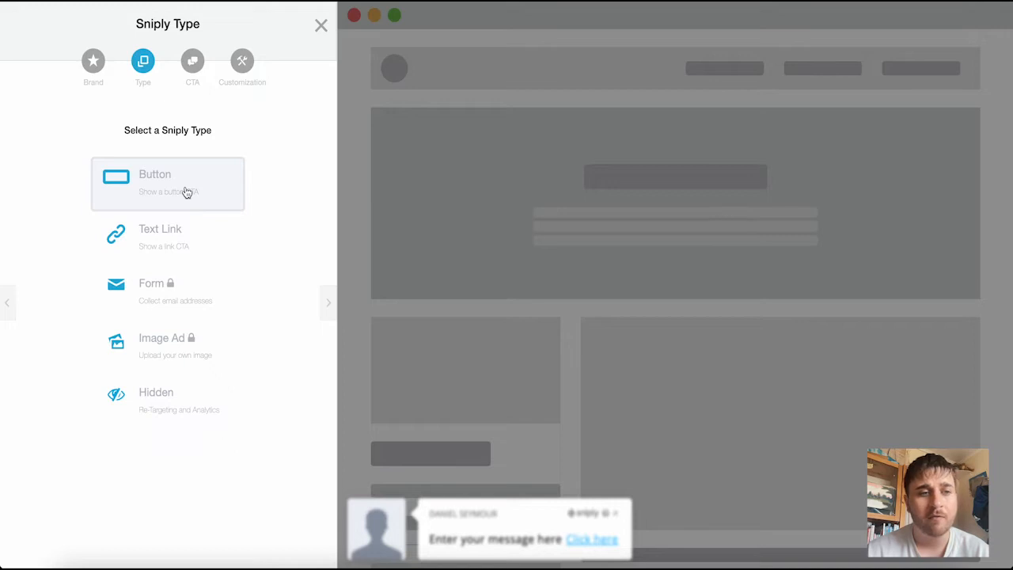
left_click(167, 183)
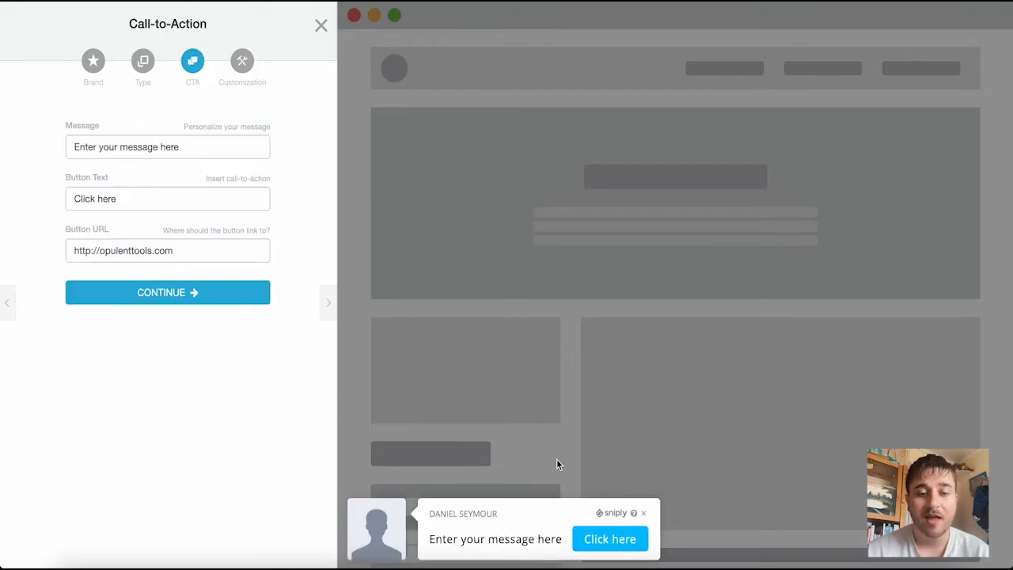
mouse_move(543, 538)
type("Check out my website")
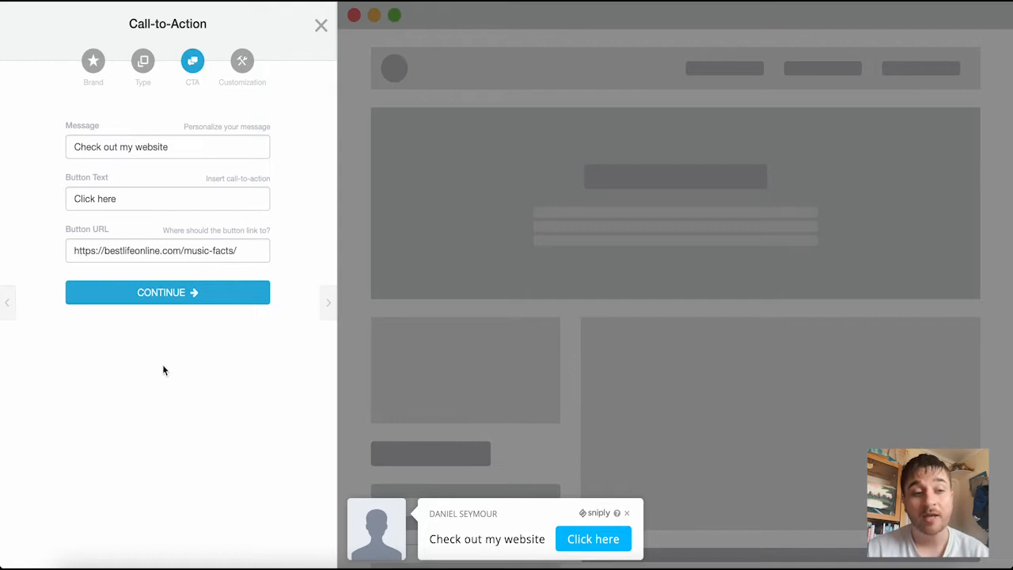
mouse_move(167, 292)
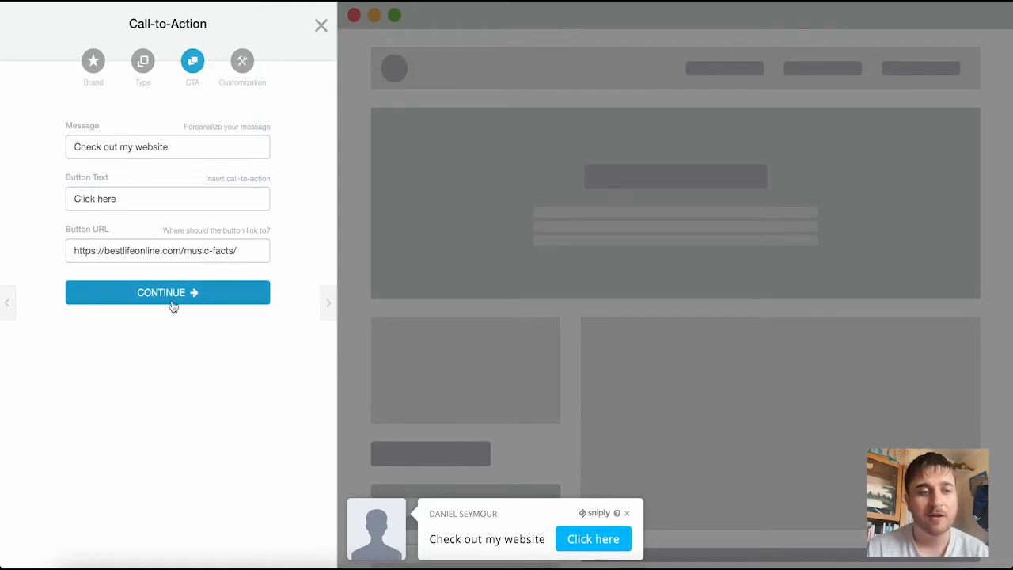
Step: Apply the Bean theme to the 'Check out my website' button and complete Call-to-Action #1
left_click(167, 291)
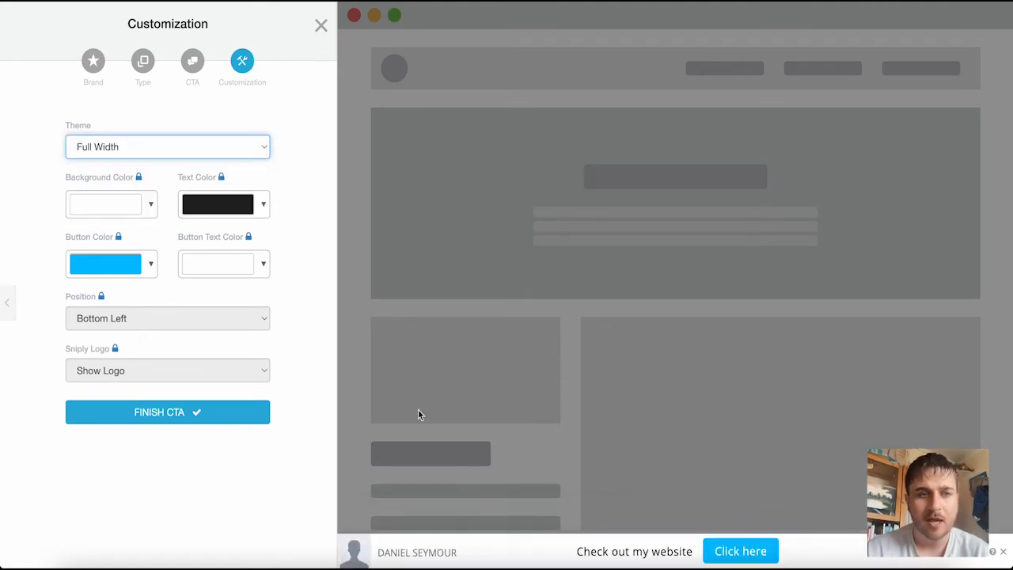
left_click(167, 147)
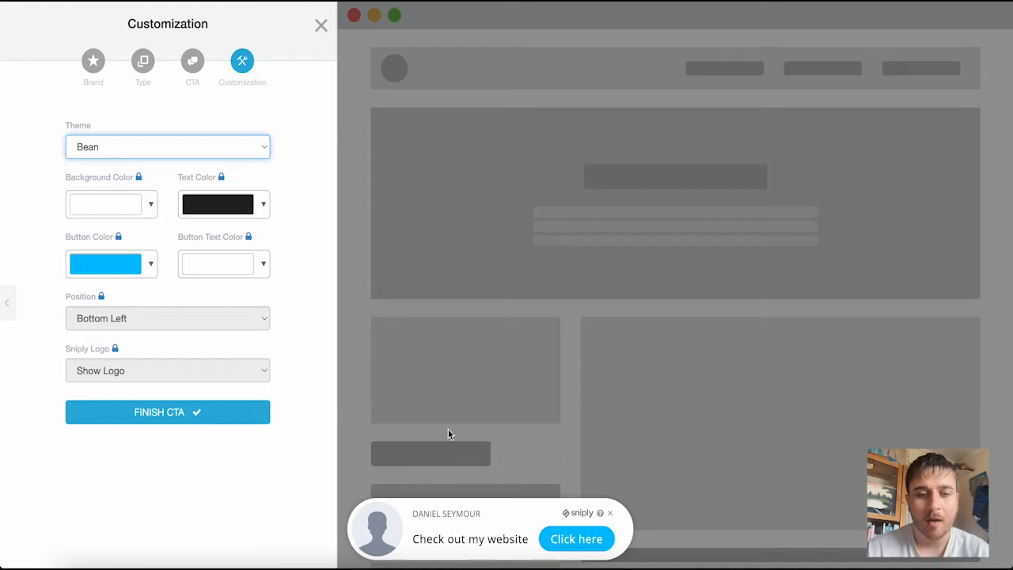
mouse_move(163, 215)
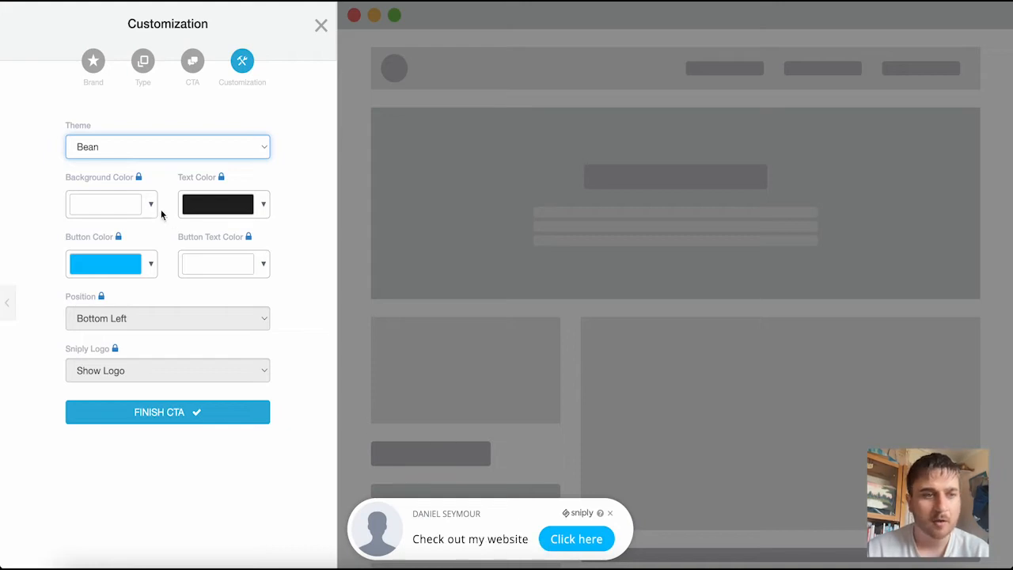
mouse_move(78, 194)
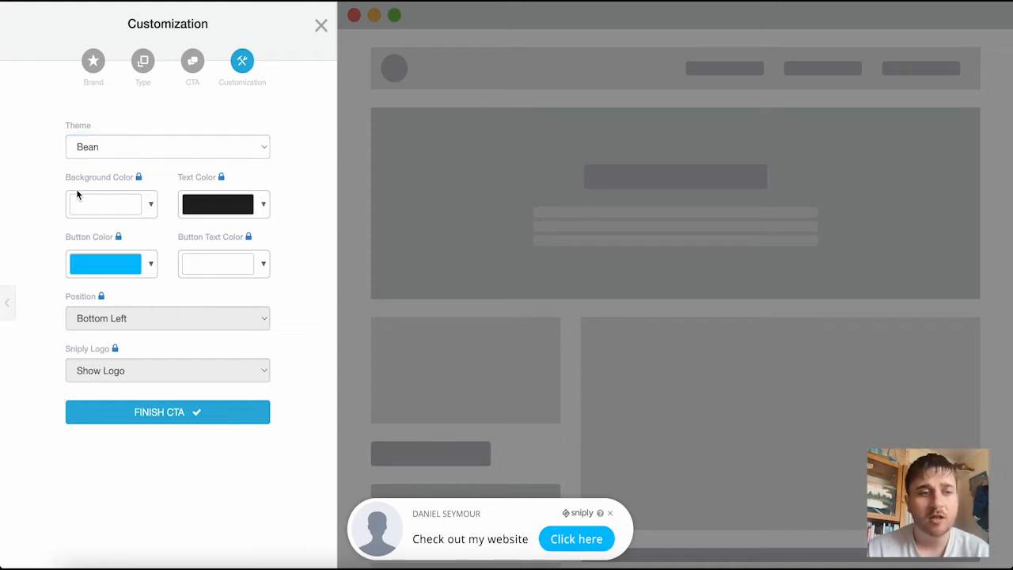
mouse_move(141, 263)
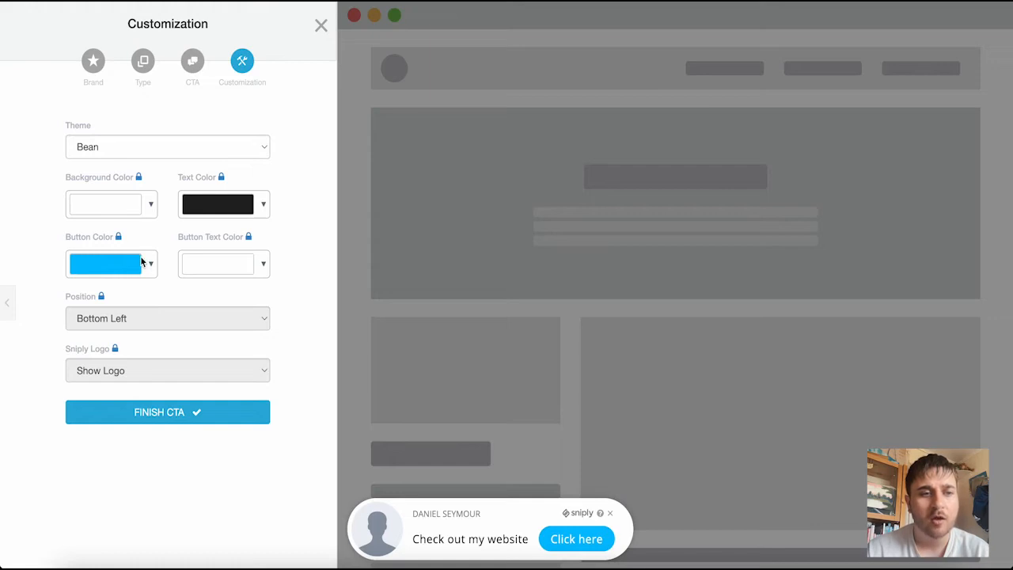
mouse_move(233, 265)
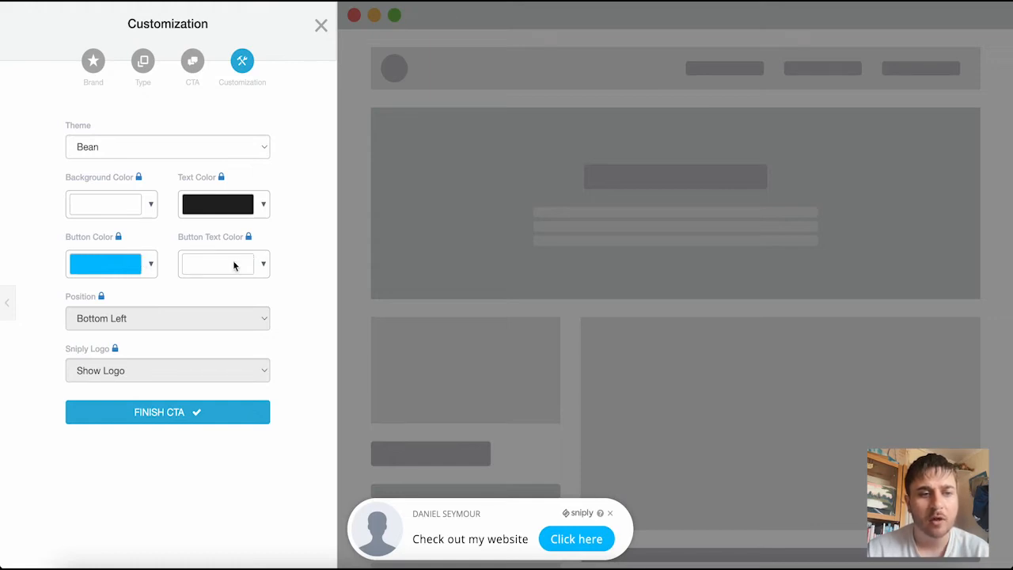
mouse_move(202, 370)
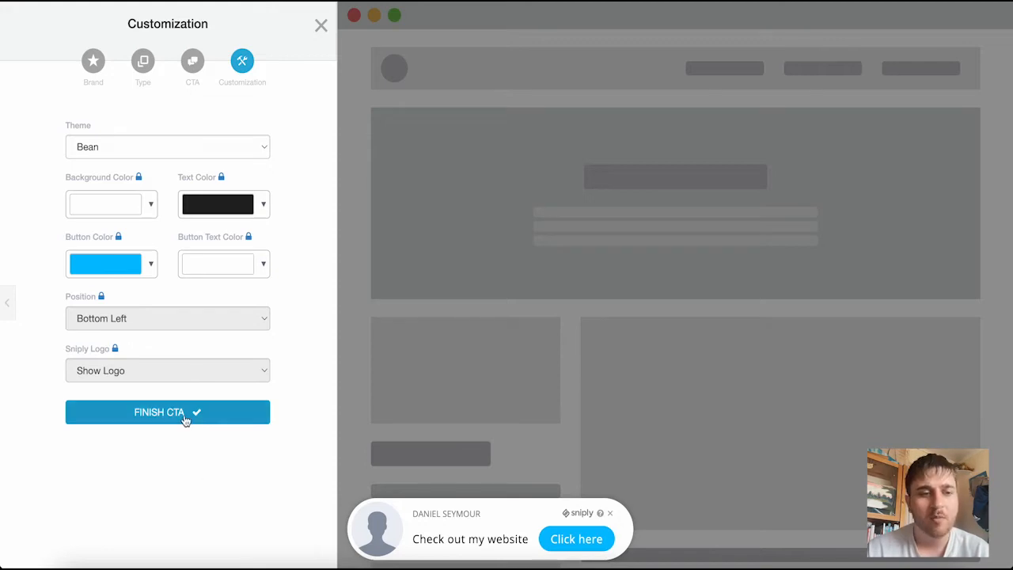
left_click(167, 411)
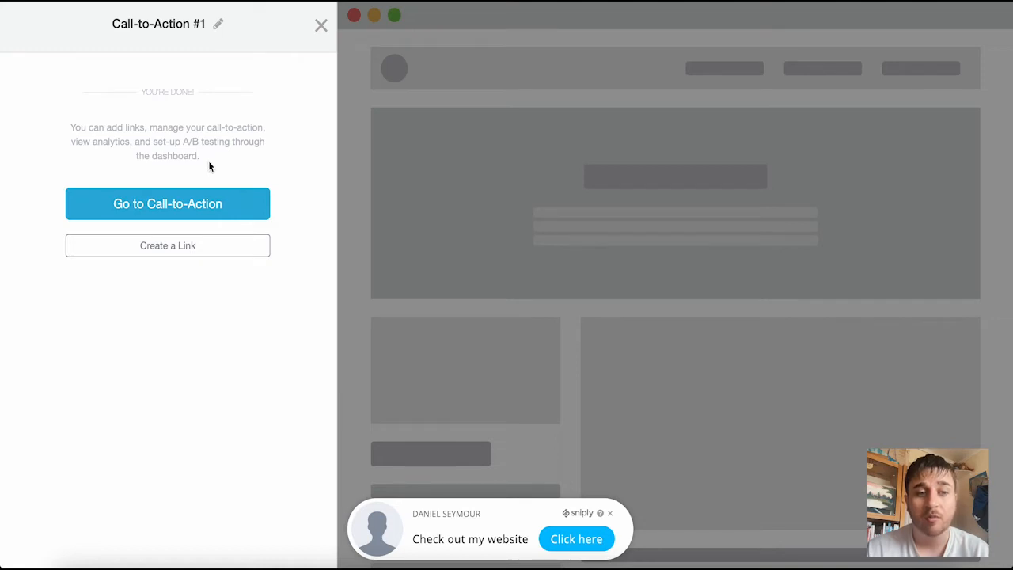
mouse_move(221, 326)
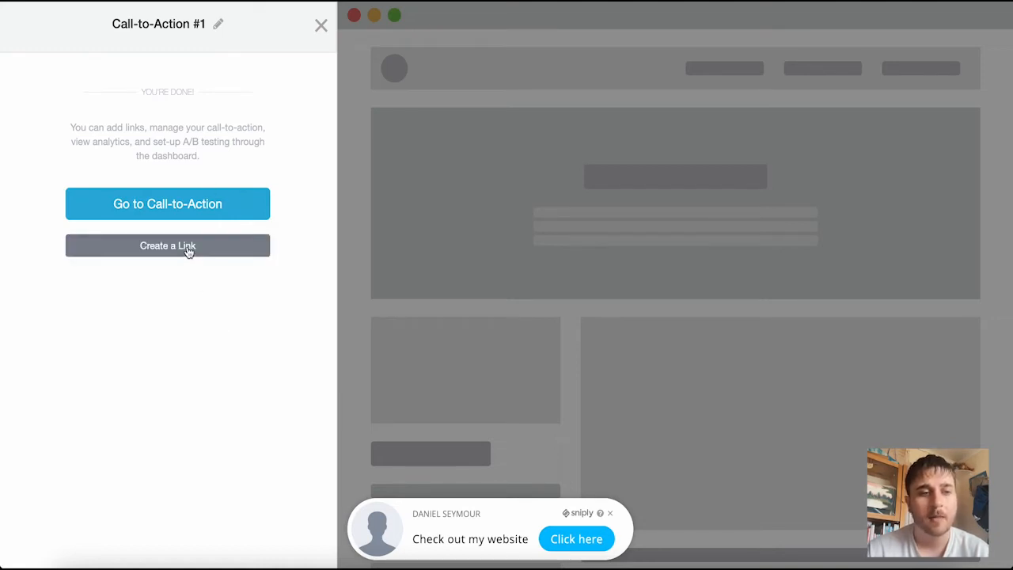
Step: Snip the BestLife music-facts article with Call-to-Action #1 and visit the snip.ly/195t0i link
left_click(167, 246)
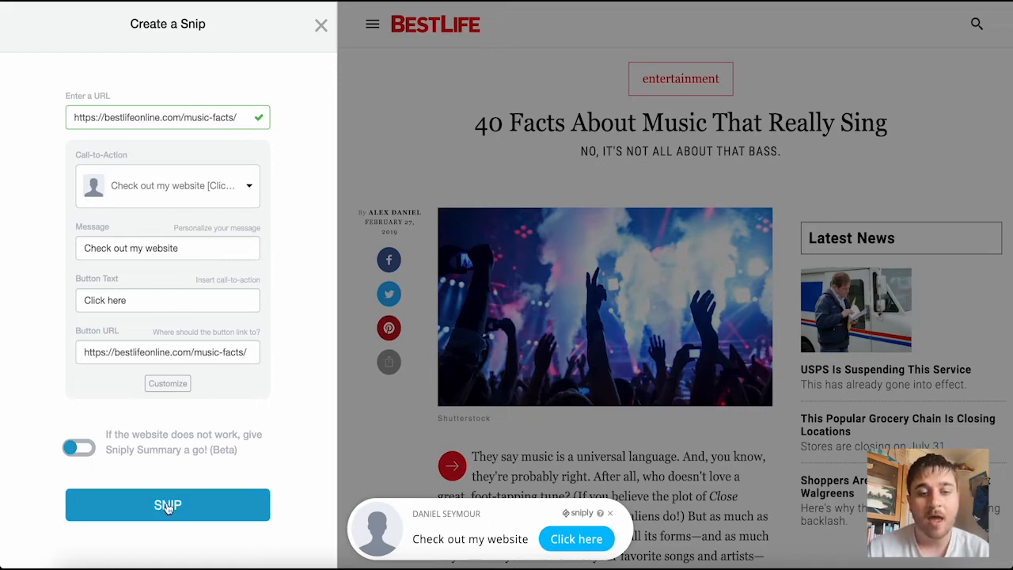
left_click(166, 505)
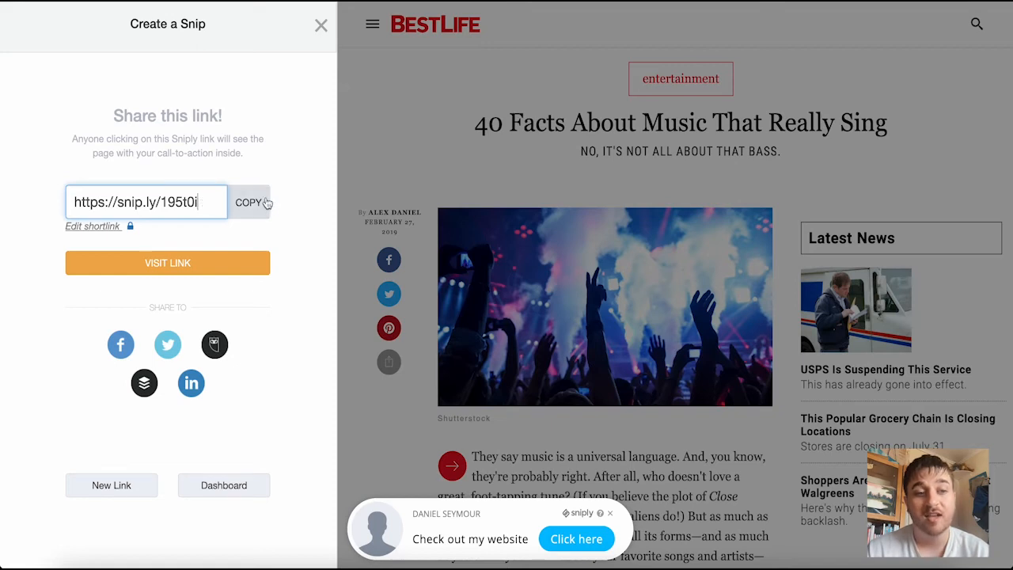
mouse_move(167, 262)
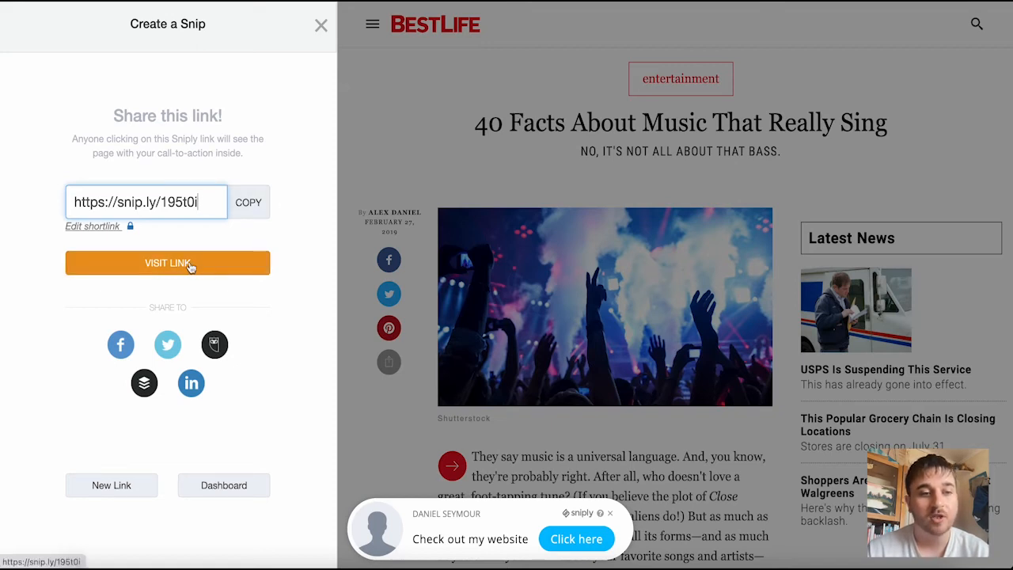
left_click(224, 485)
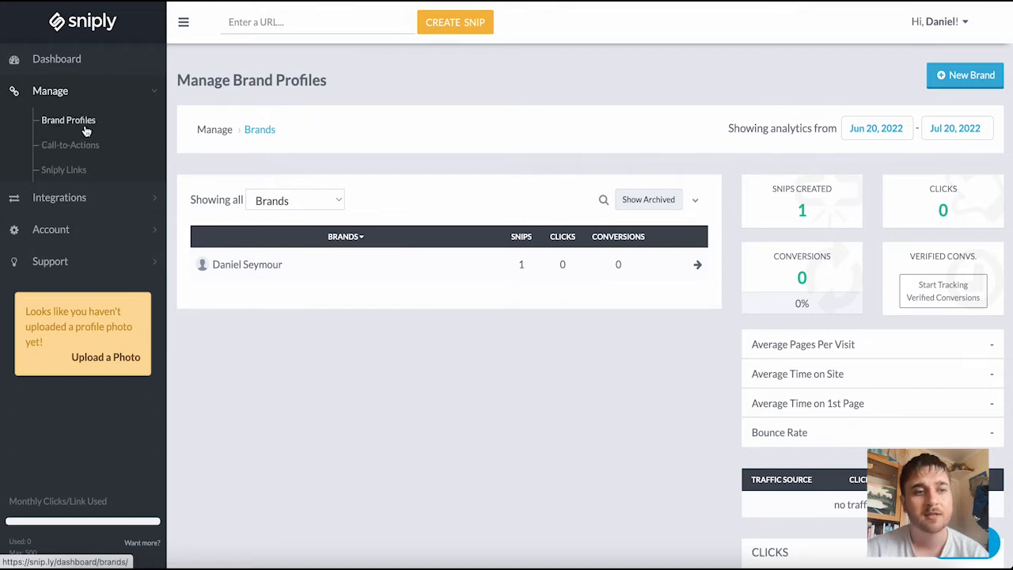
mouse_move(333, 263)
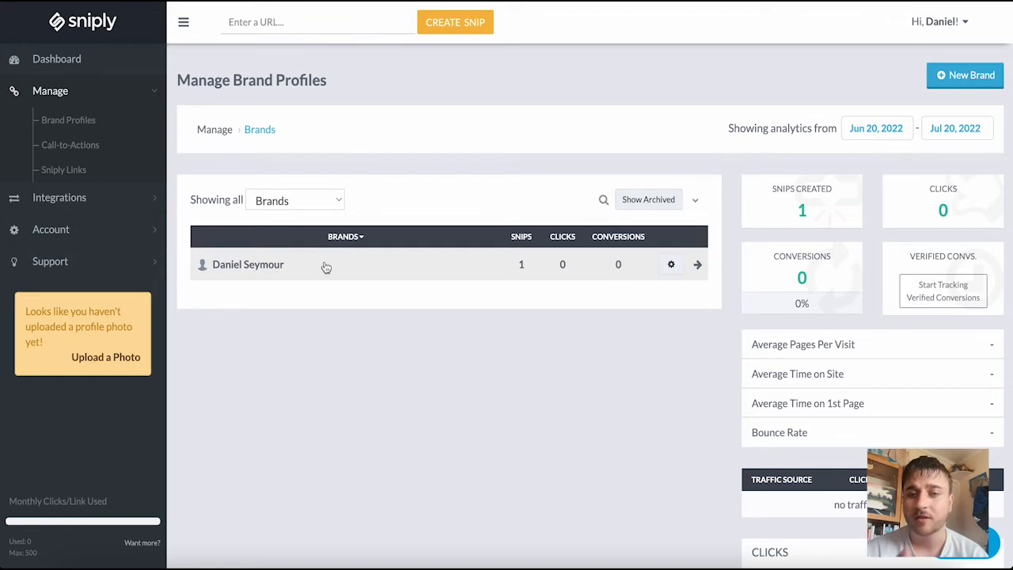
mouse_move(68, 119)
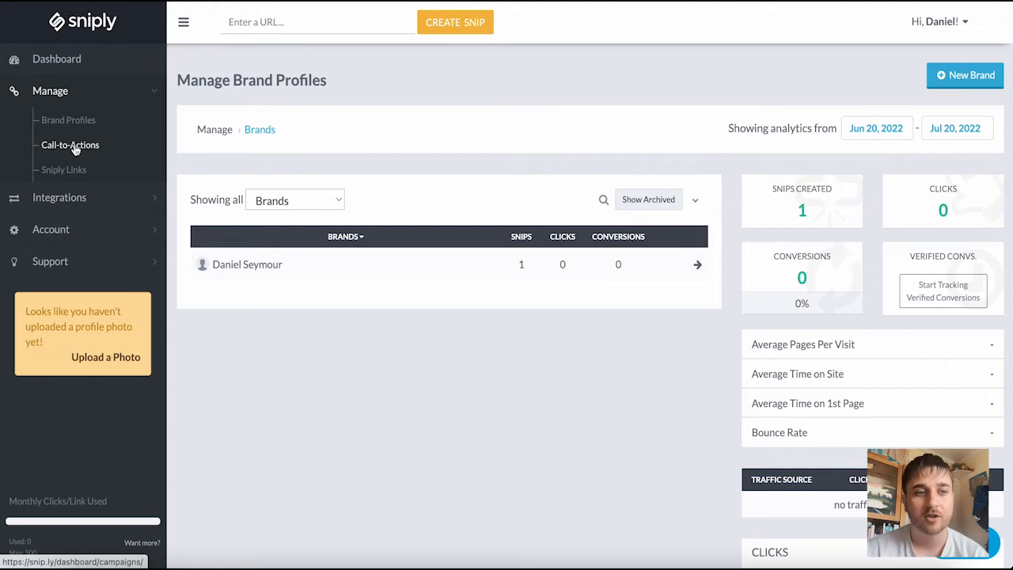
Step: Open the 'Check out my website [Click here]' management page from the Call-to-Actions list
left_click(70, 145)
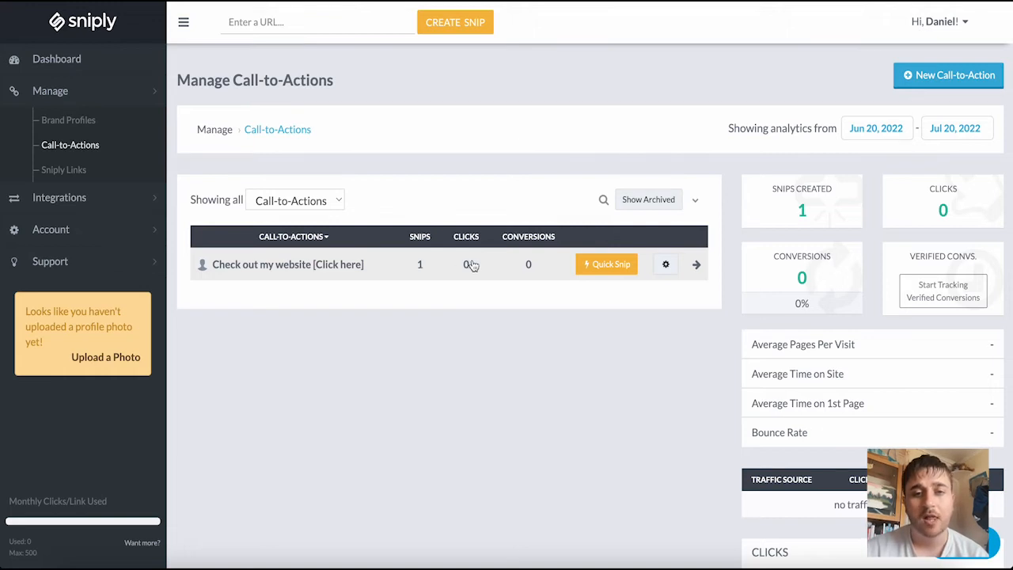
mouse_move(602, 318)
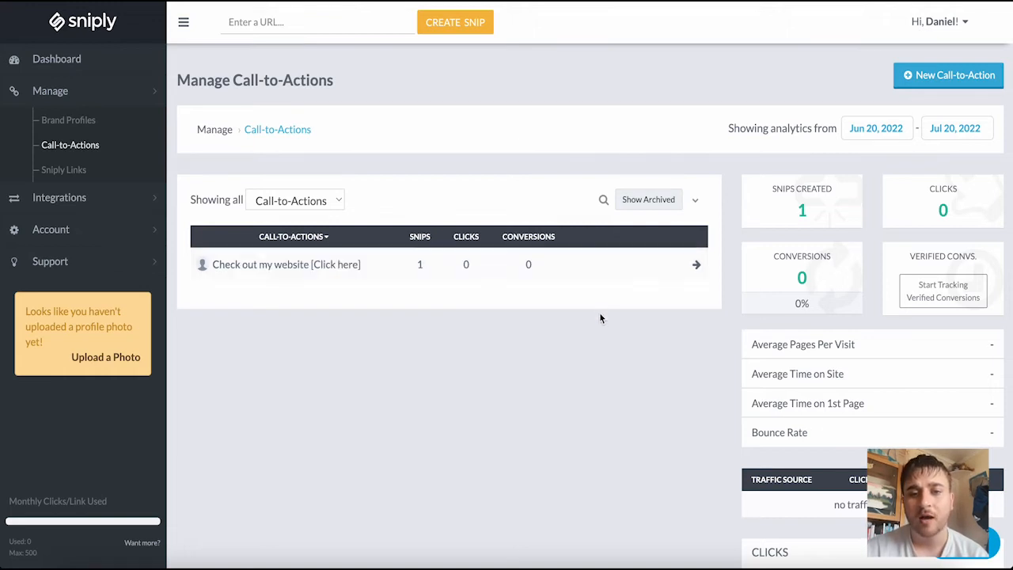
mouse_move(606, 264)
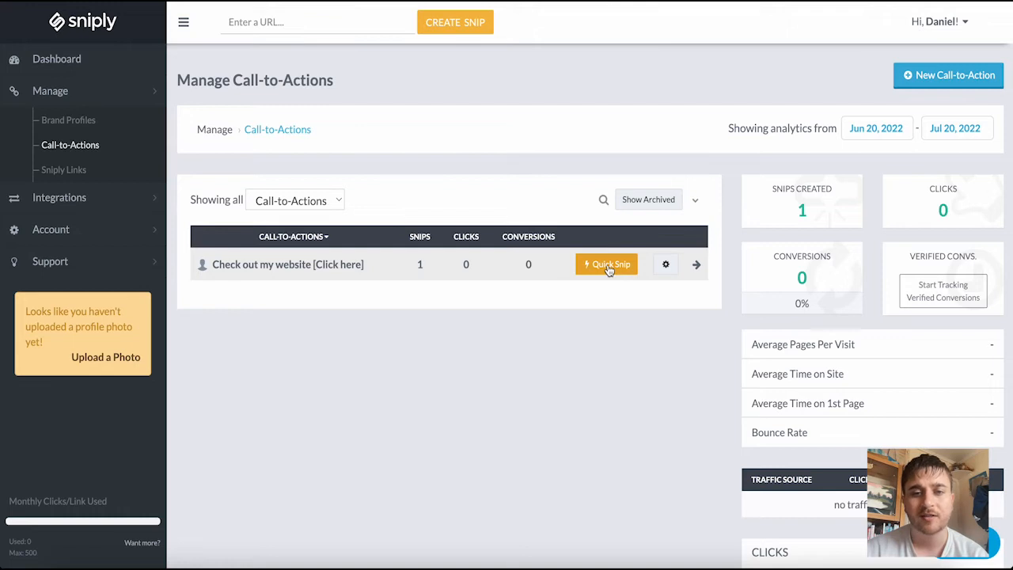
left_click(610, 265)
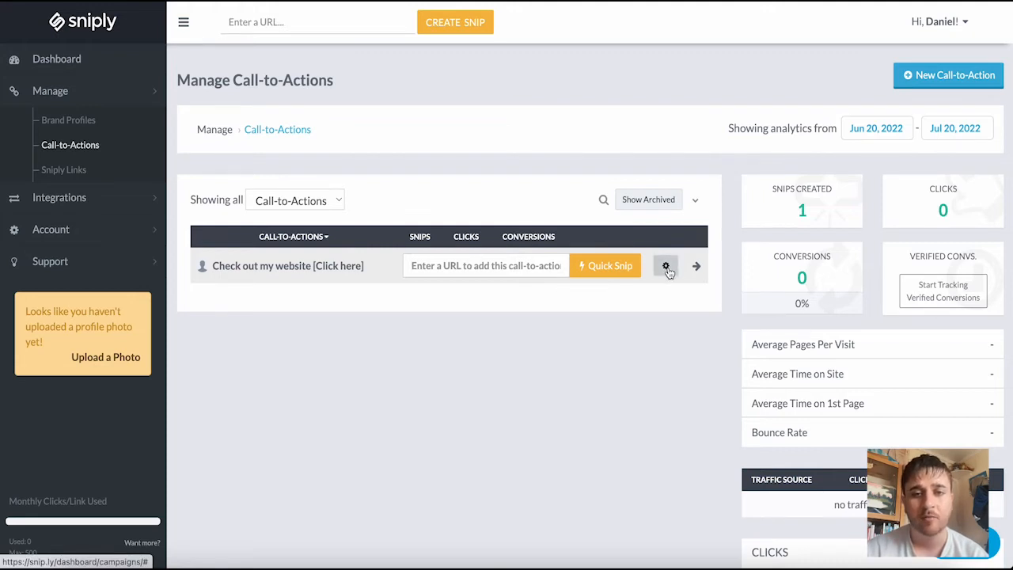
left_click(666, 266)
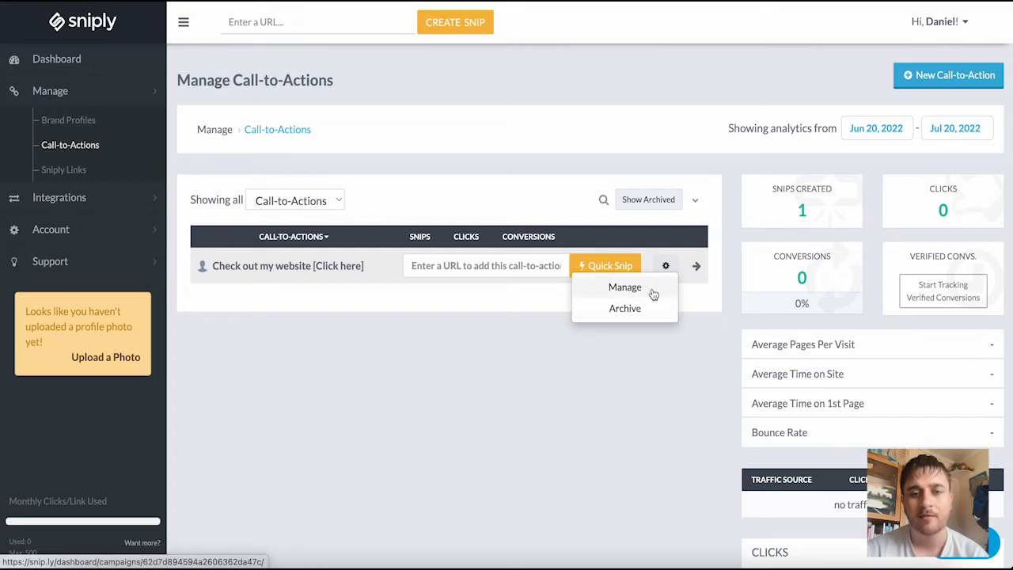
left_click(625, 287)
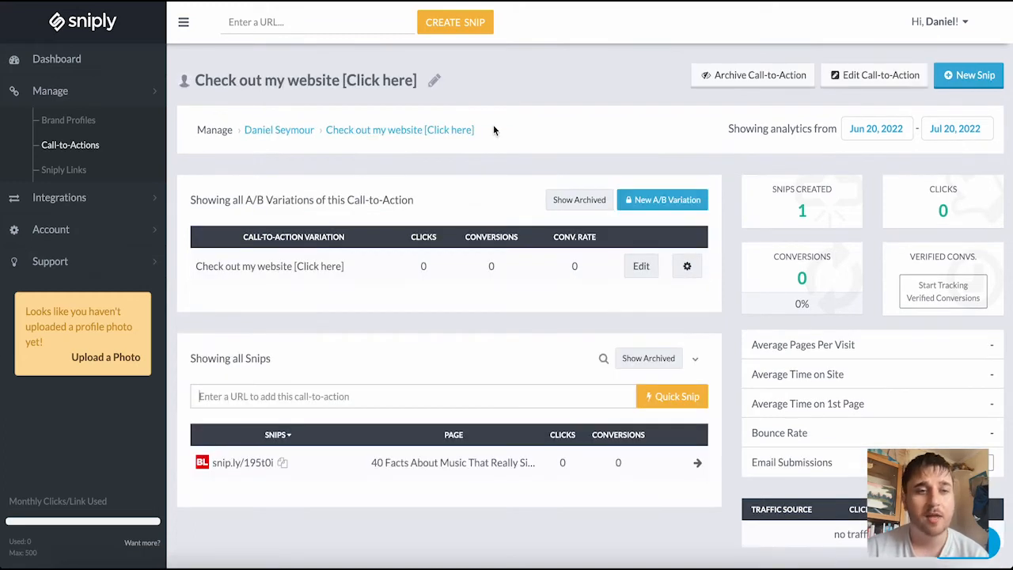
mouse_move(434, 95)
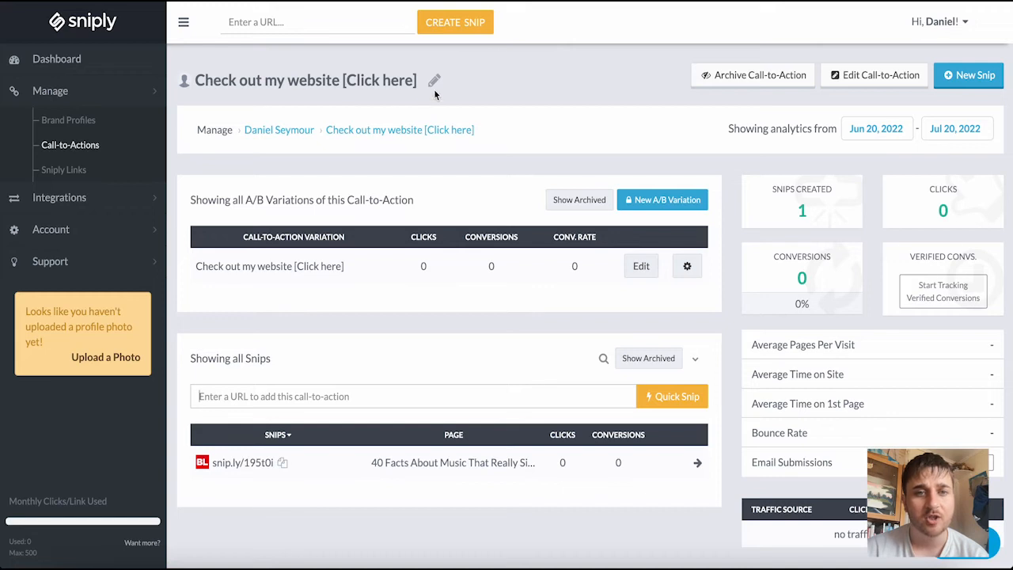
mouse_move(463, 265)
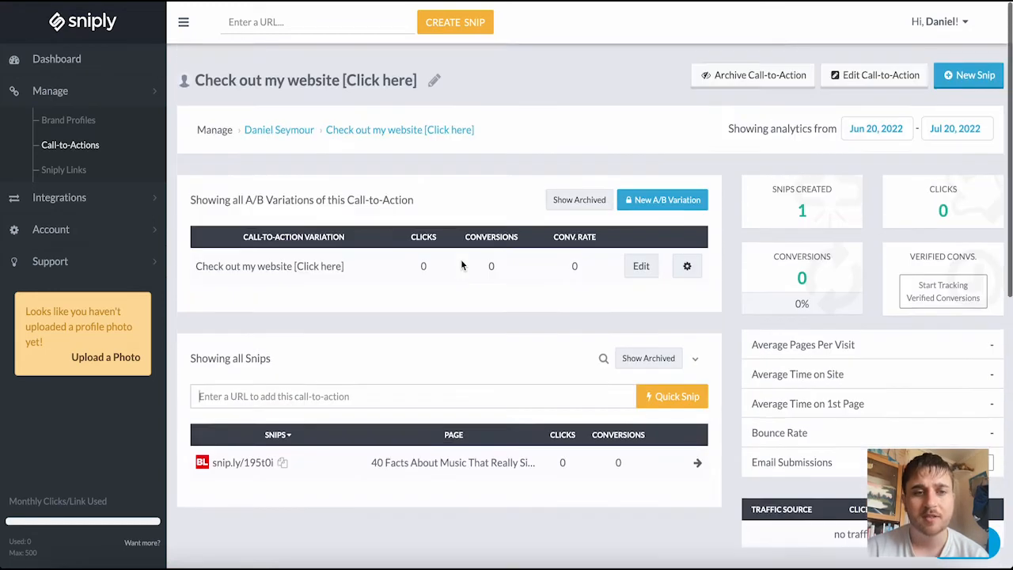
mouse_move(566, 271)
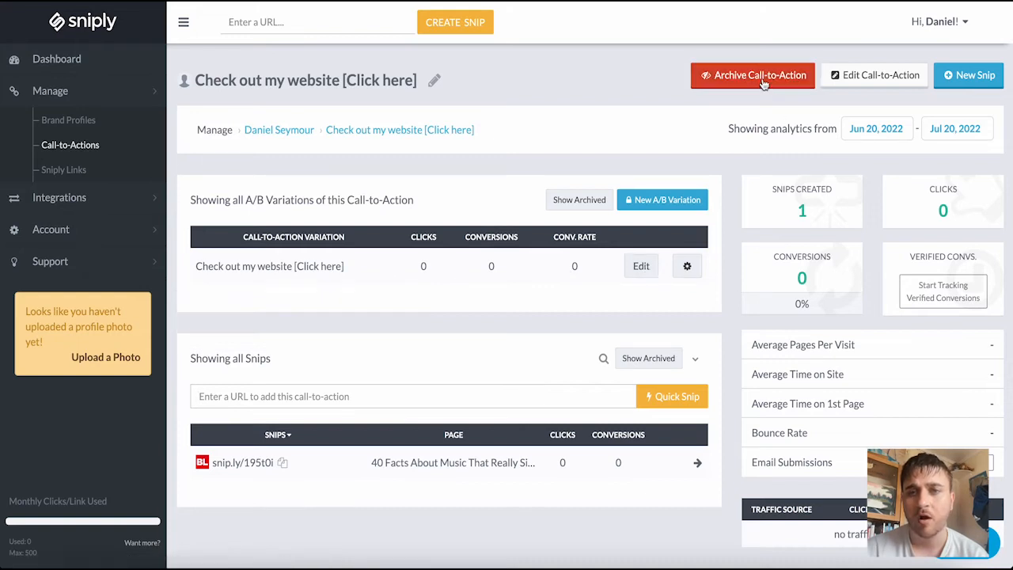
mouse_move(969, 75)
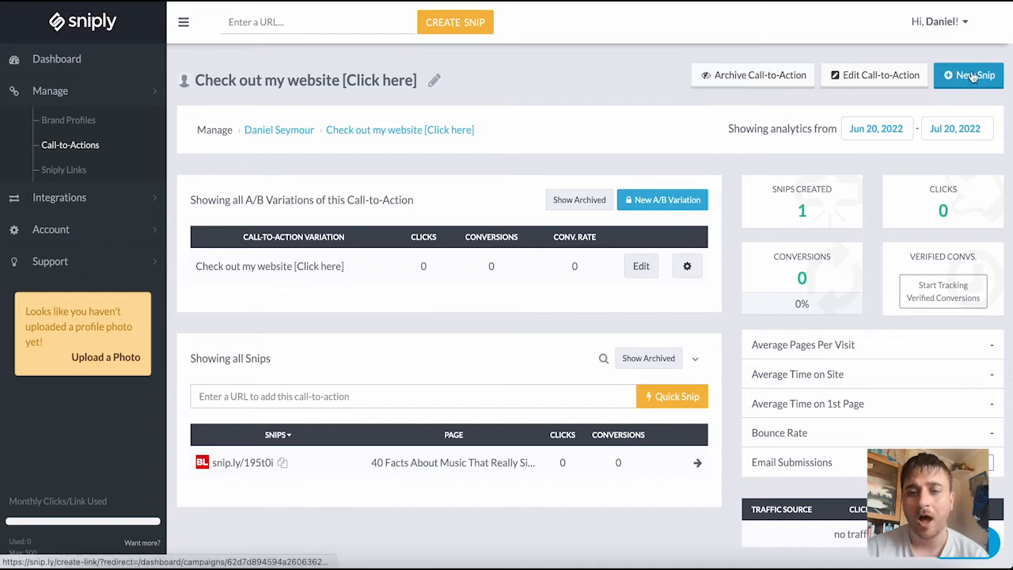
Step: Go to Manage > Sniply Links to see the snip.ly/195t0i snip with zero clicks
scroll("down", 3)
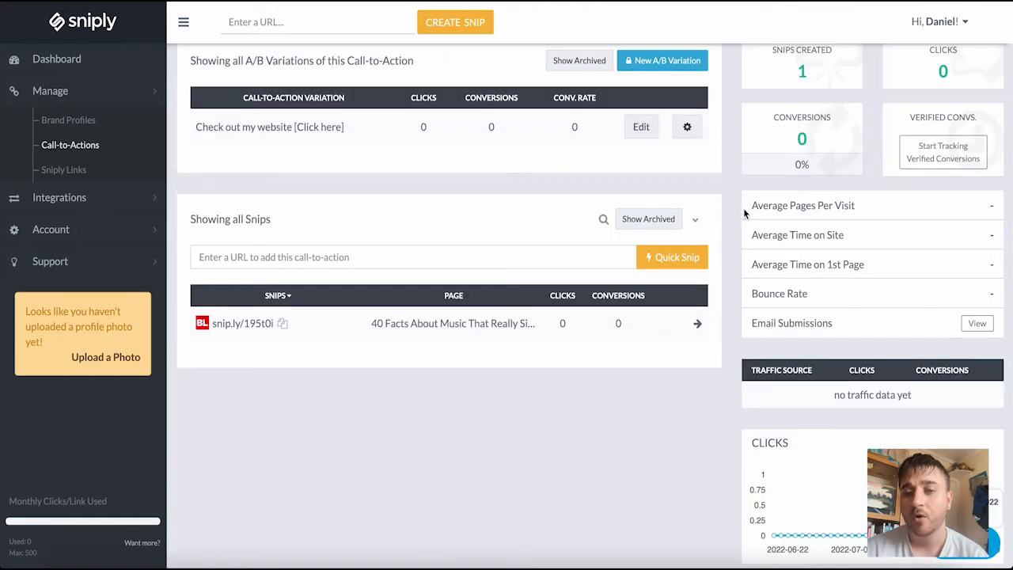
mouse_move(874, 215)
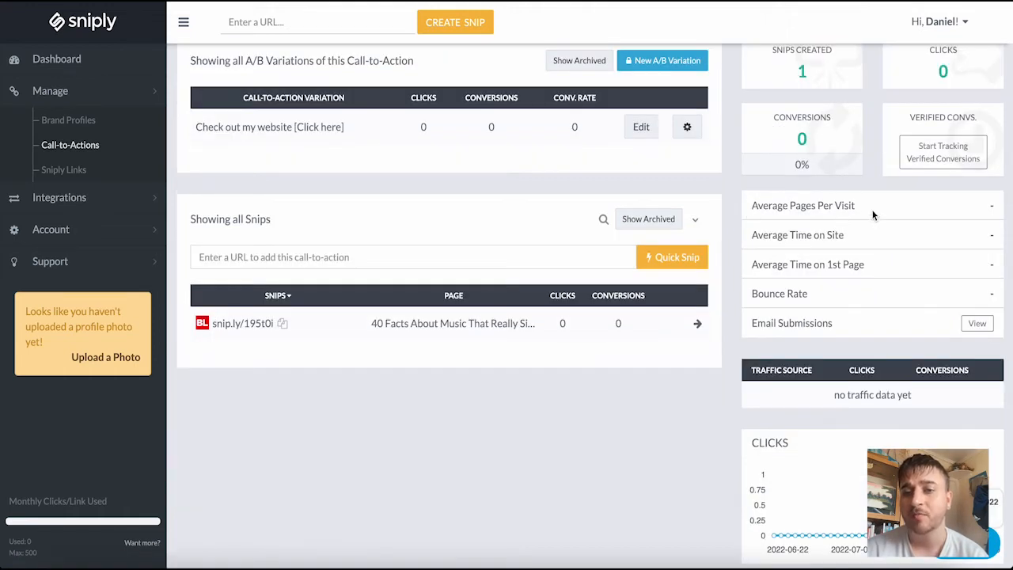
mouse_move(846, 240)
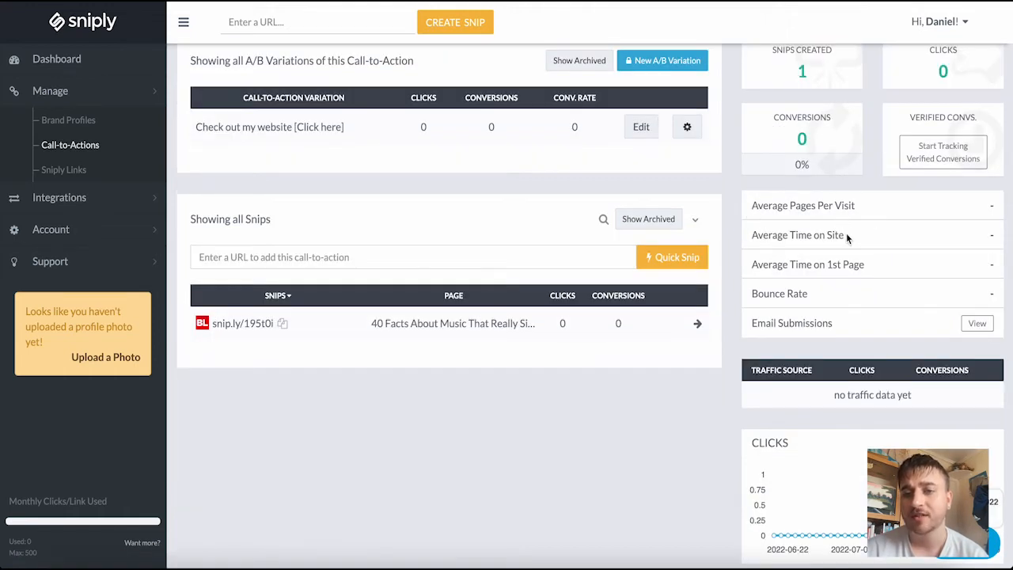
mouse_move(878, 274)
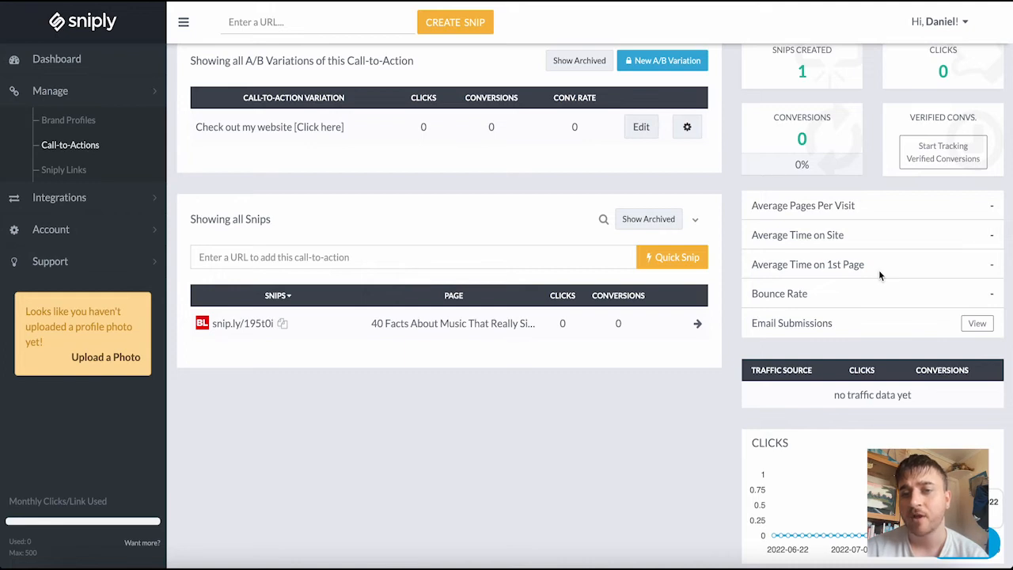
mouse_move(758, 334)
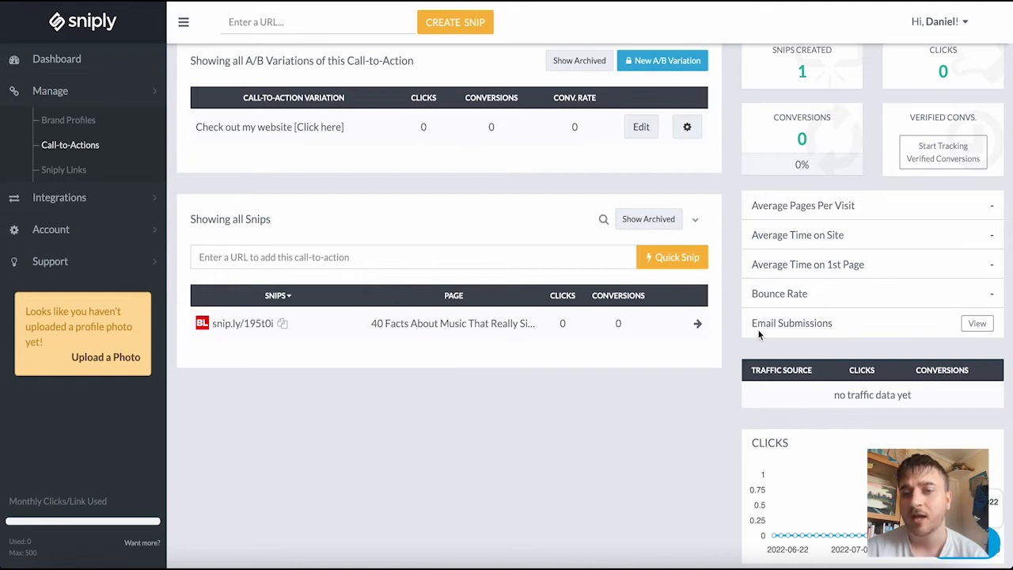
scroll("down", 3)
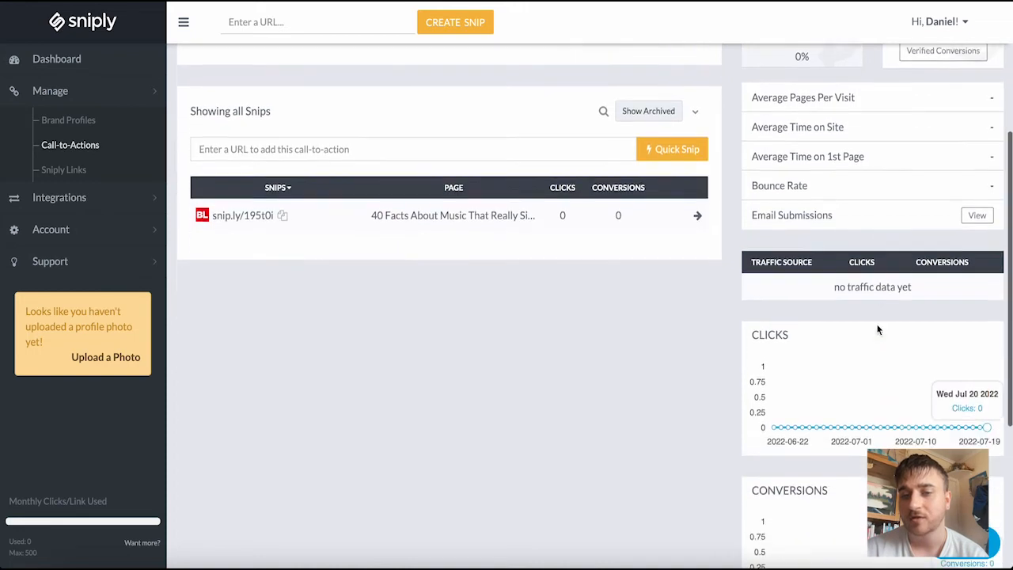
scroll("down", 3)
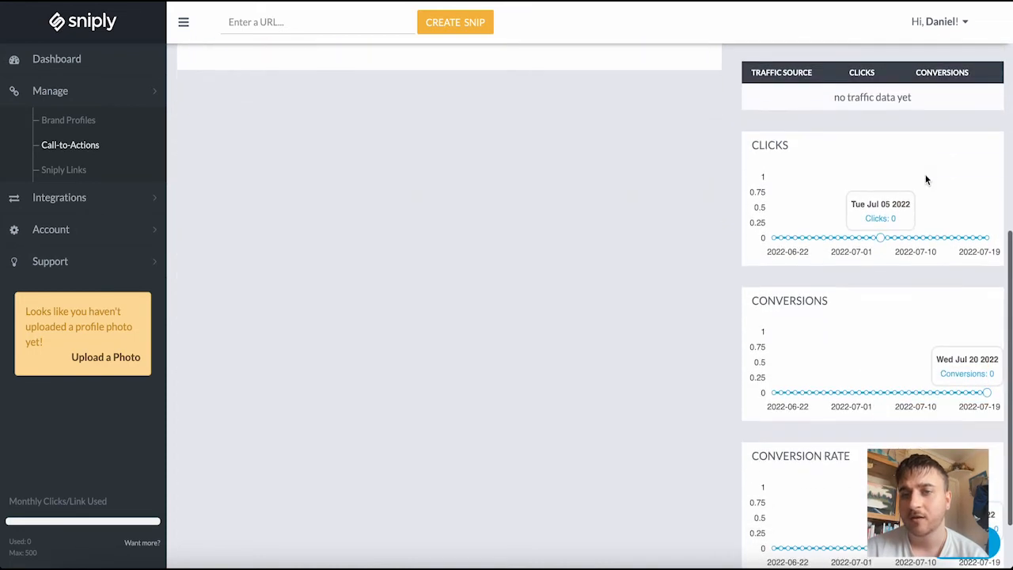
scroll("down", 3)
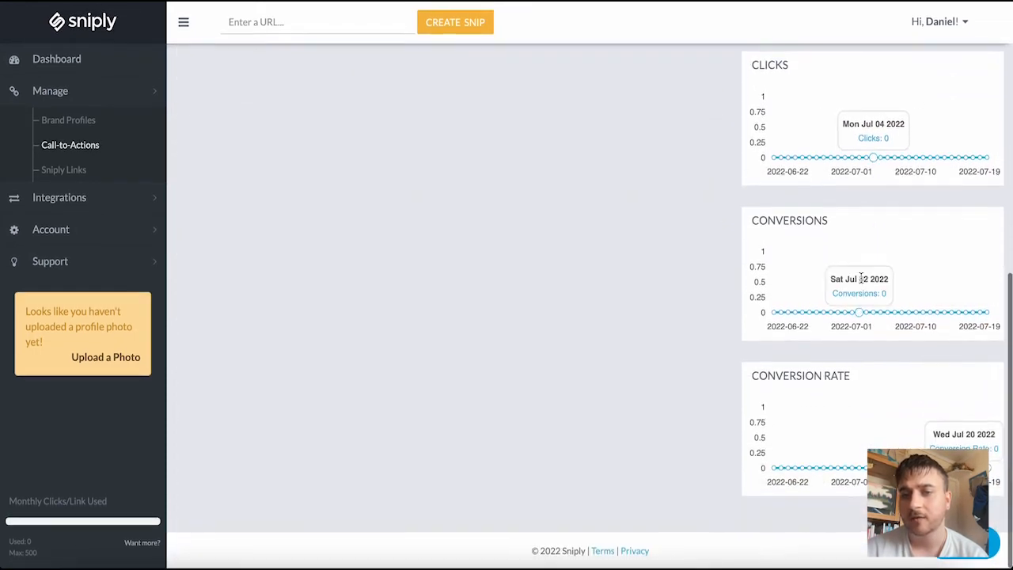
mouse_move(860, 467)
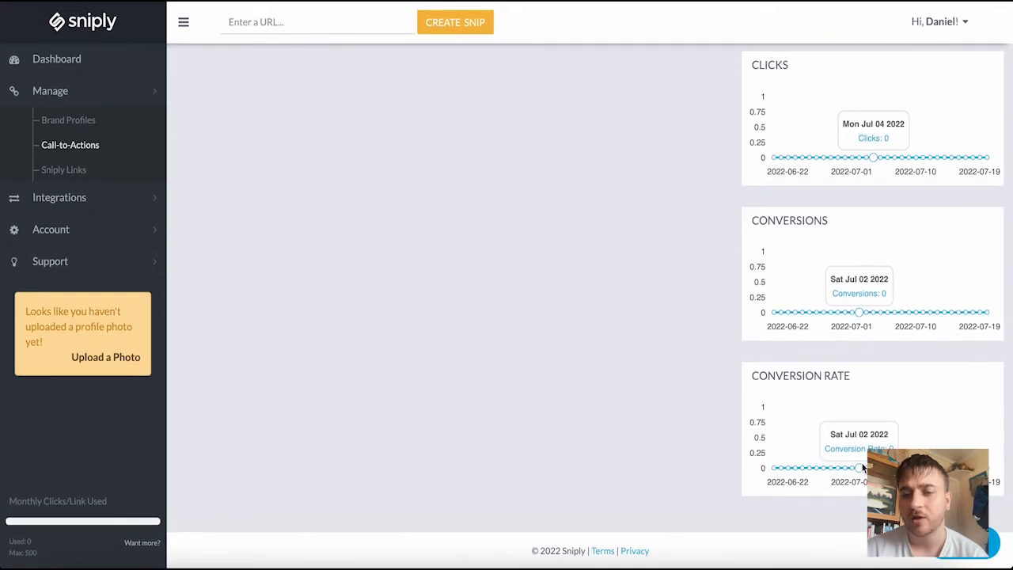
left_click(69, 145)
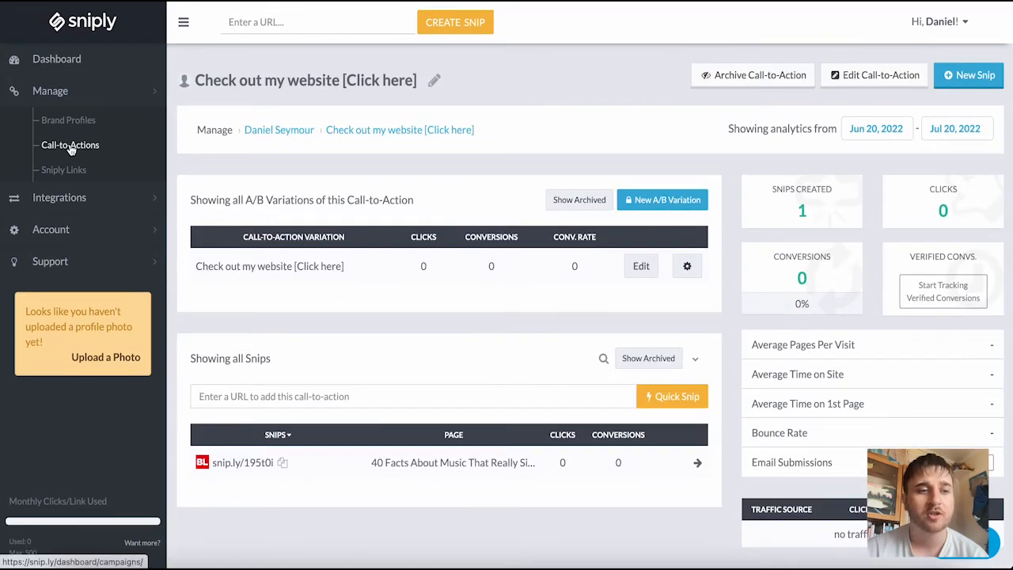
mouse_move(63, 169)
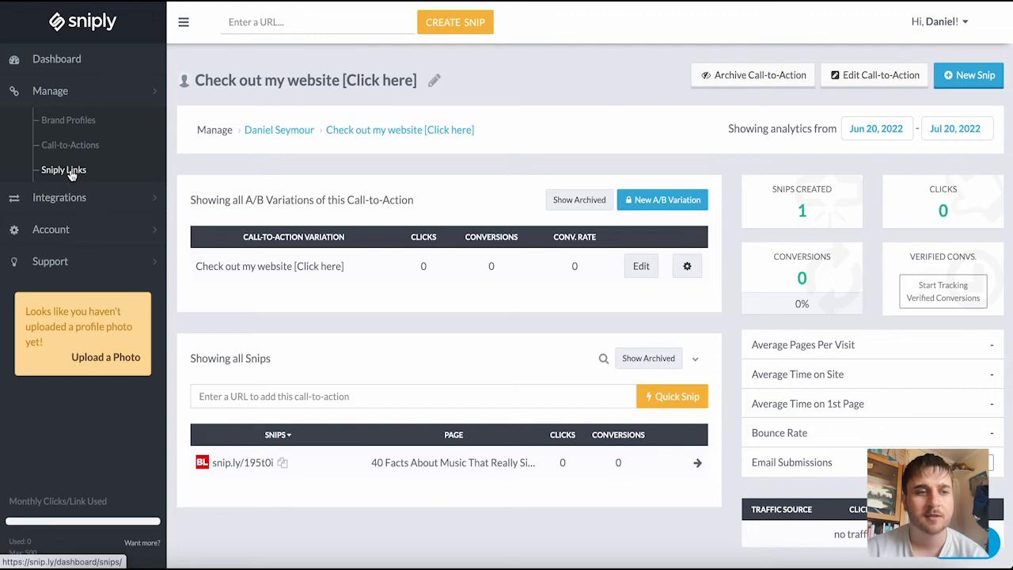
left_click(63, 170)
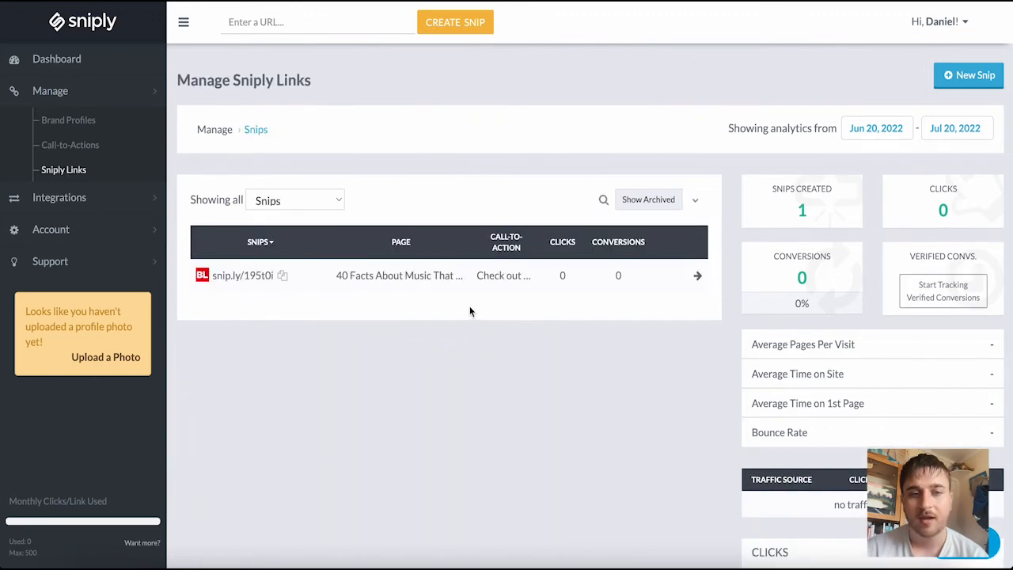
mouse_move(467, 275)
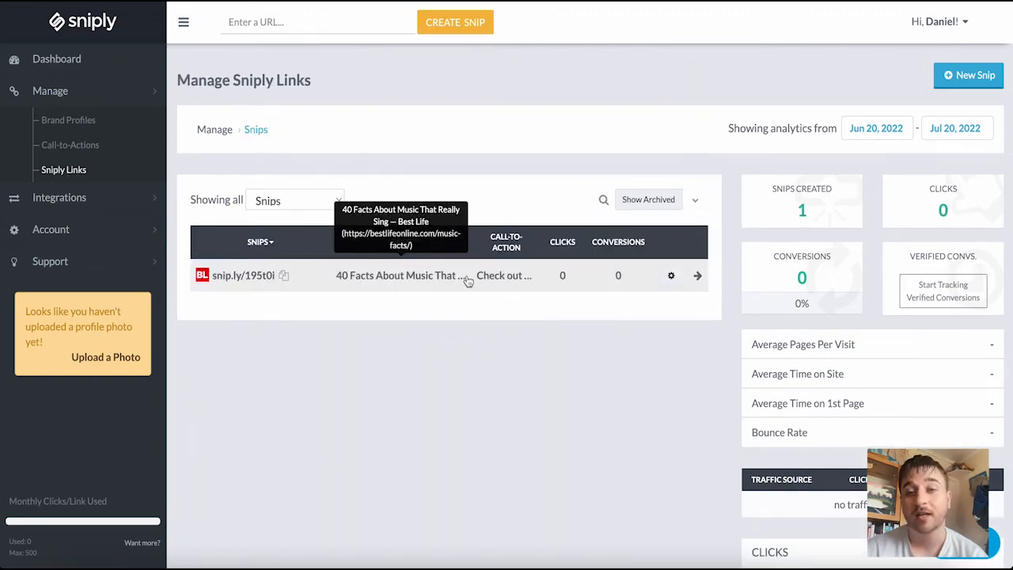
Step: Change the links analytics start date from June 20 to June 6, 2022
scroll("down", 3)
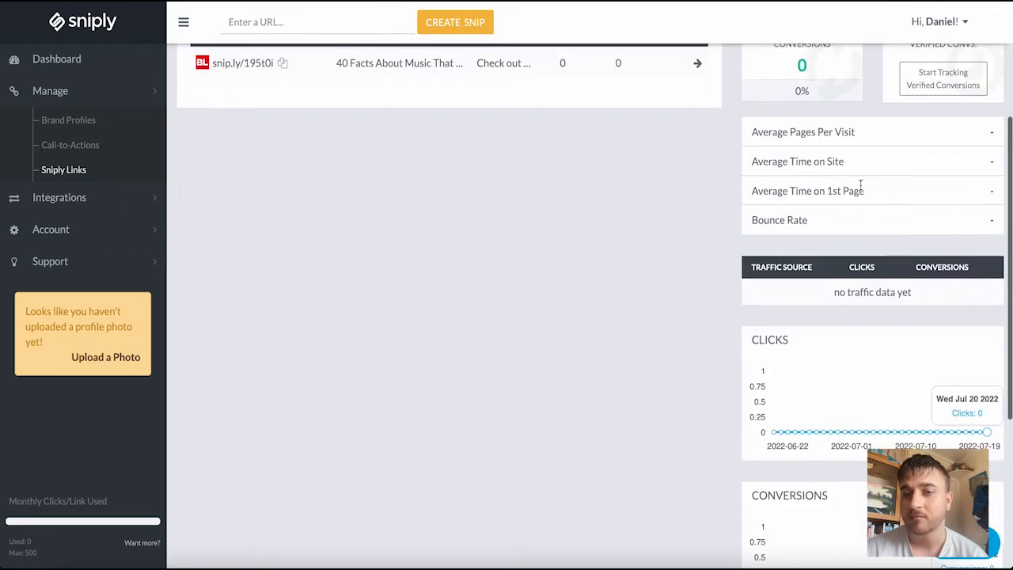
scroll("up", 3)
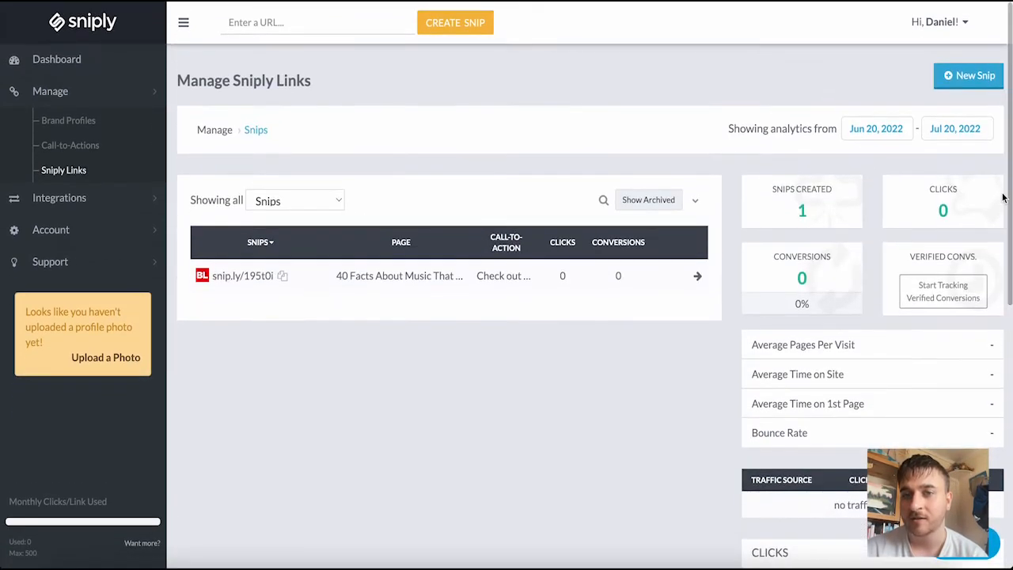
left_click(876, 128)
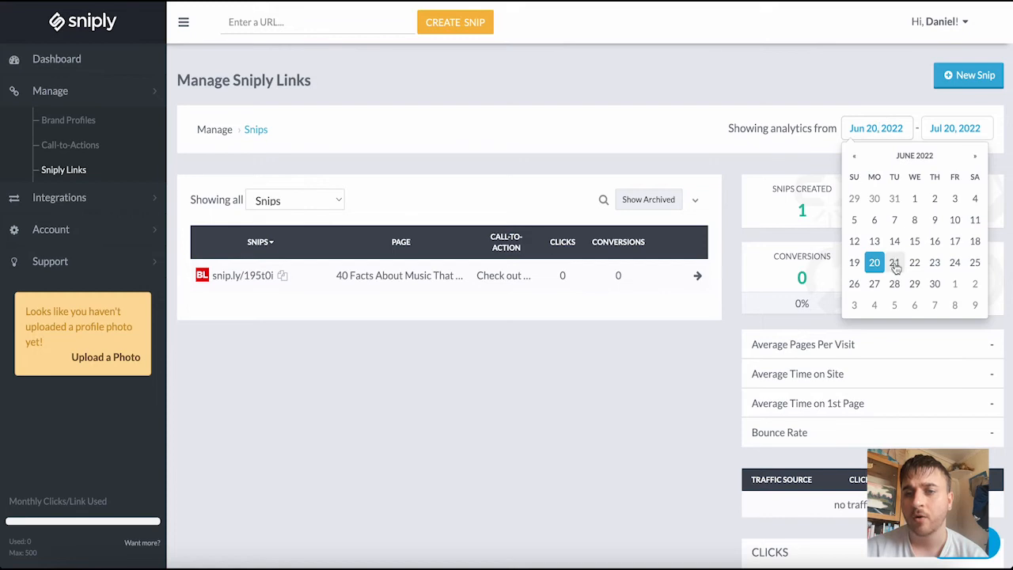
left_click(874, 219)
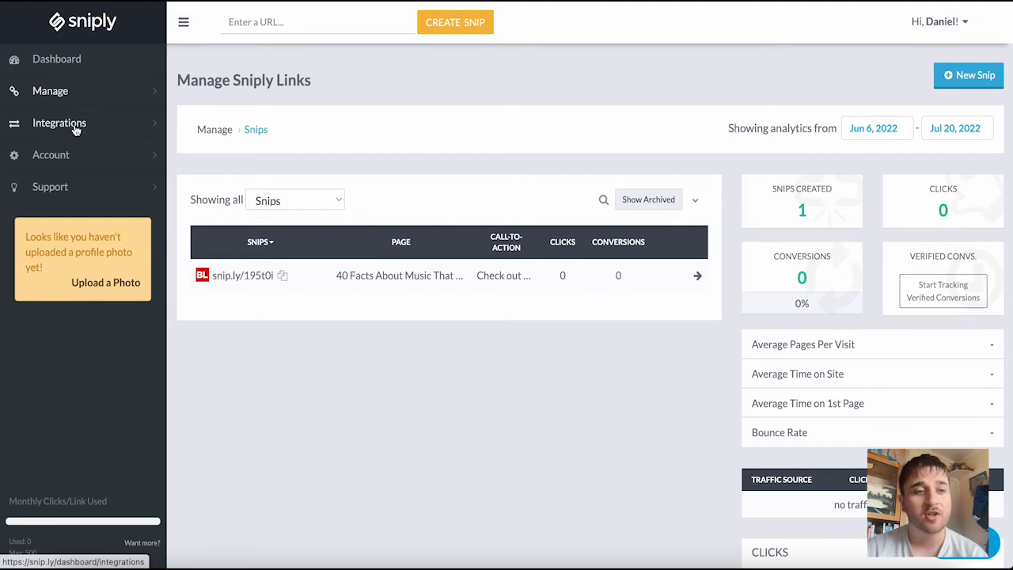
Step: Expand Integrations and open the App Directory listing Buffer, Hootsuite, SocialPilot and others
left_click(59, 123)
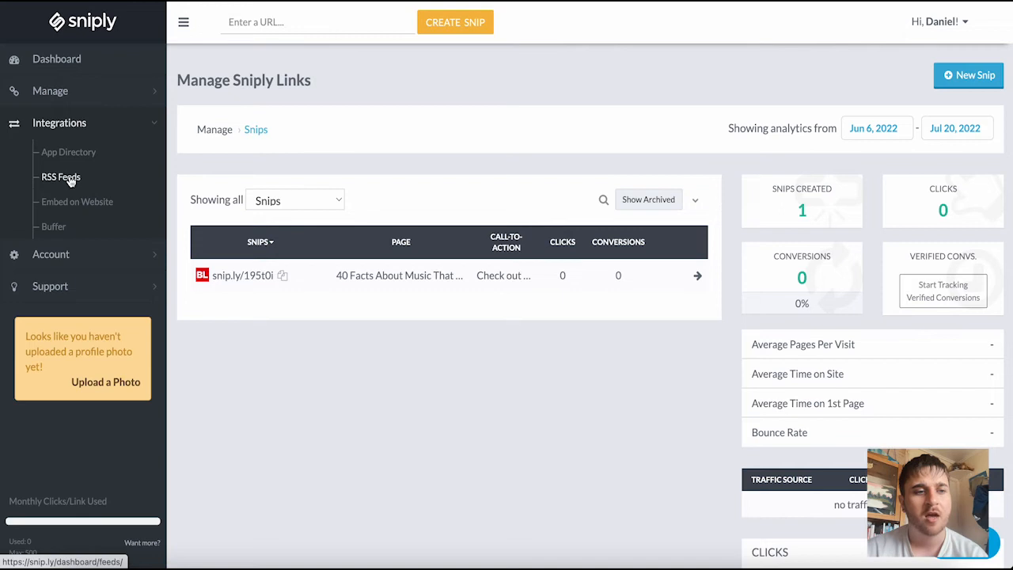
mouse_move(77, 201)
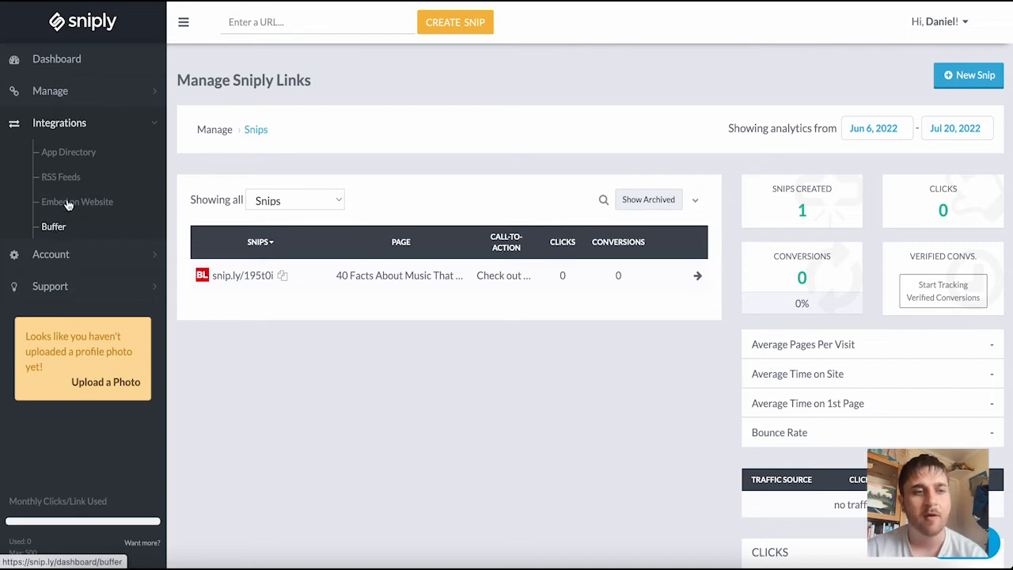
mouse_move(68, 152)
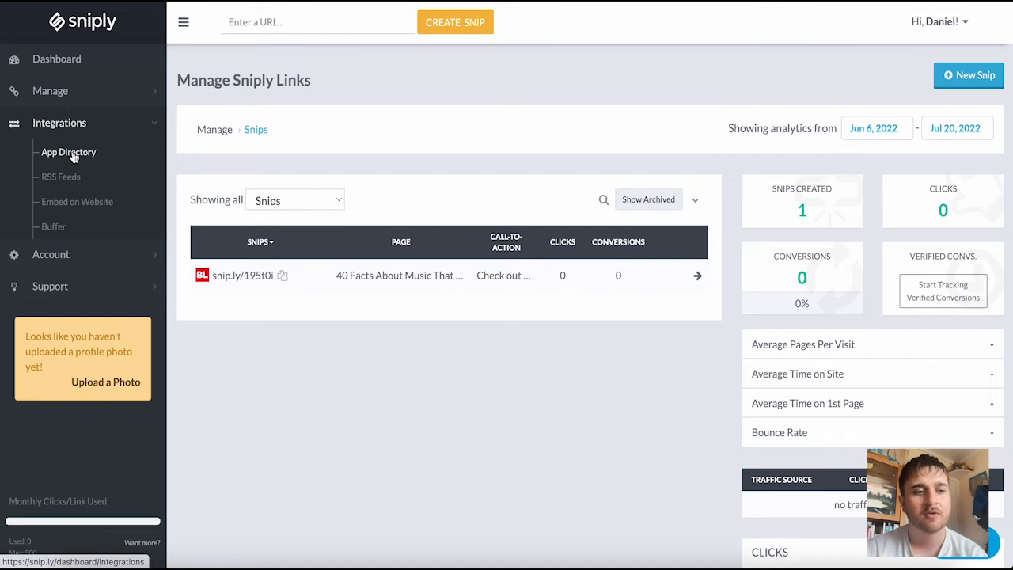
left_click(68, 152)
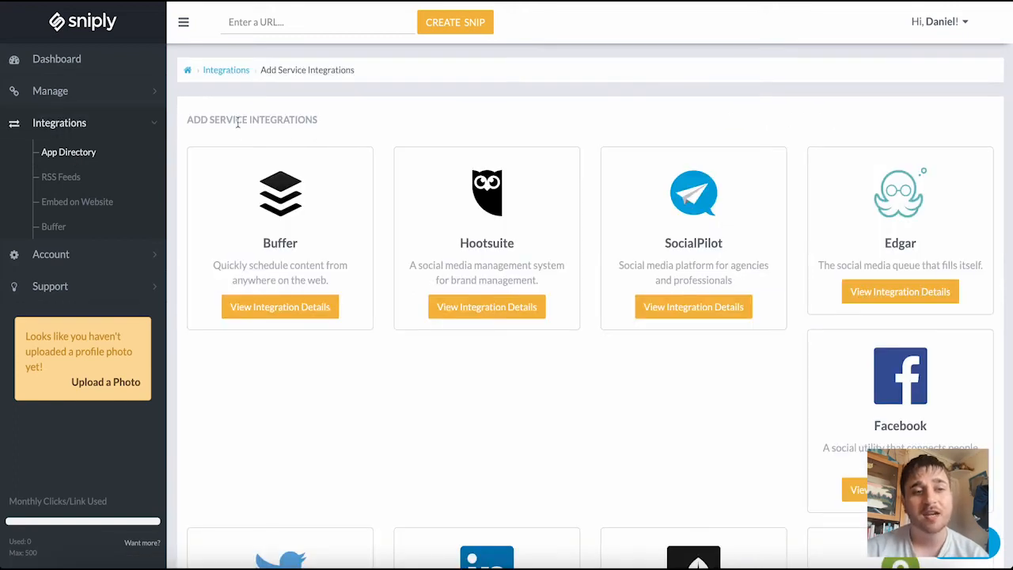
mouse_move(375, 178)
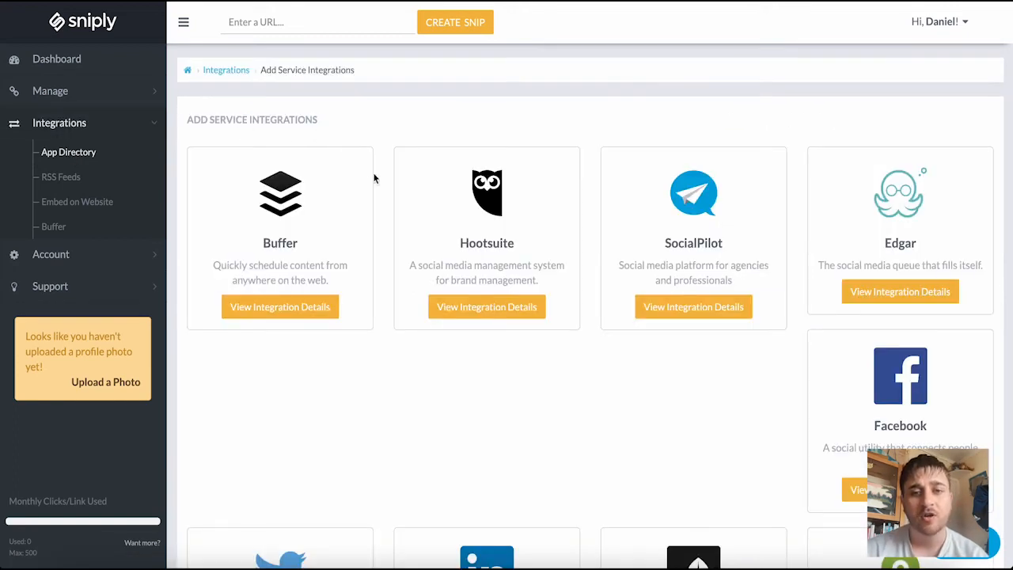
mouse_move(522, 213)
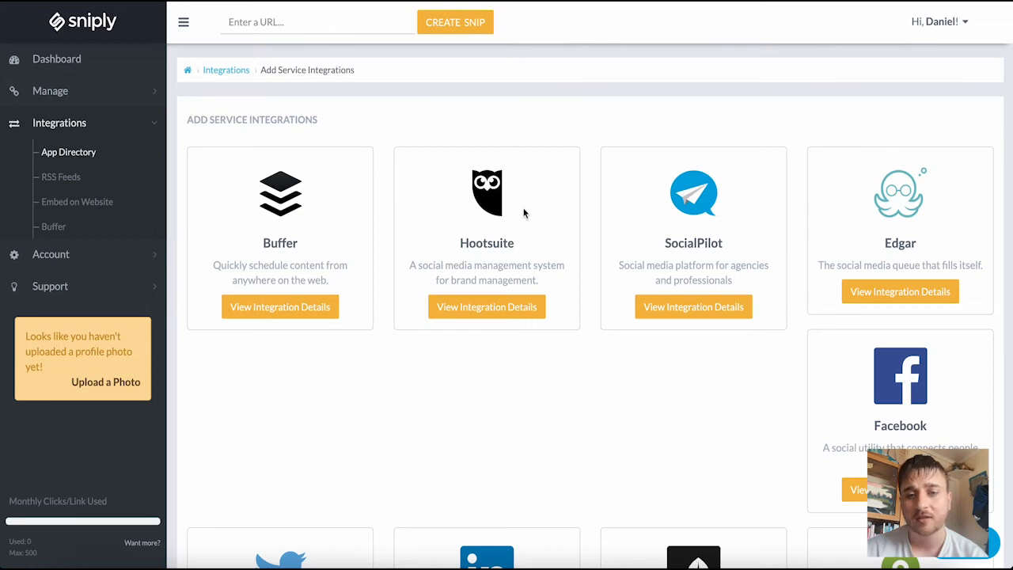
Step: Browse the App Directory and view the Twitter integration details page
scroll("down", 3)
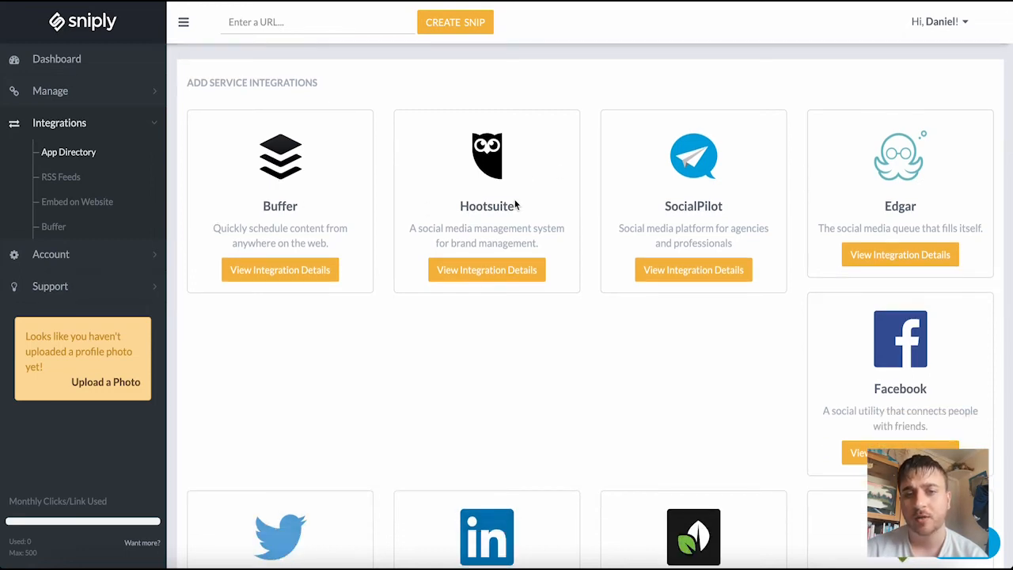
scroll("down", 3)
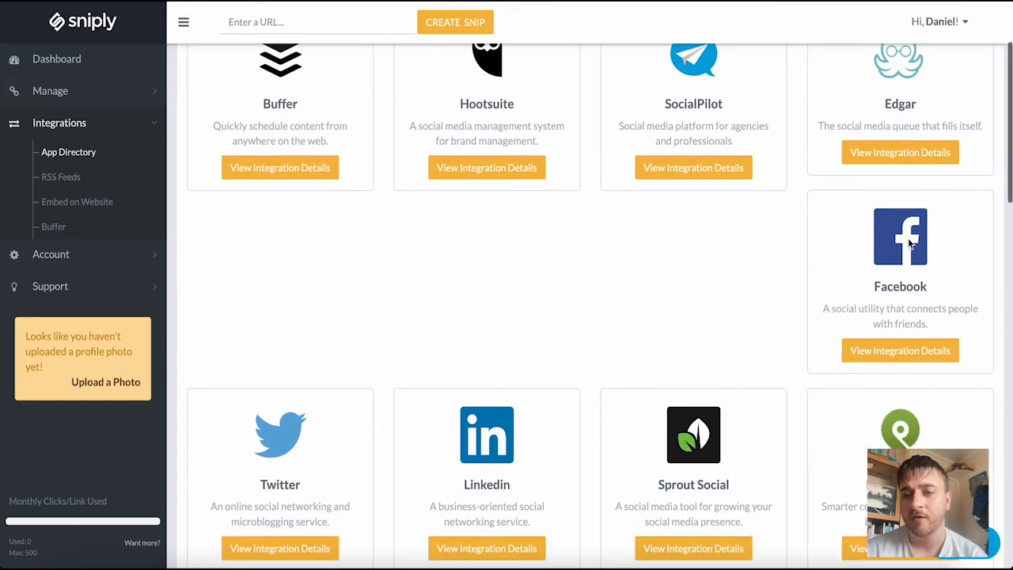
scroll("down", 3)
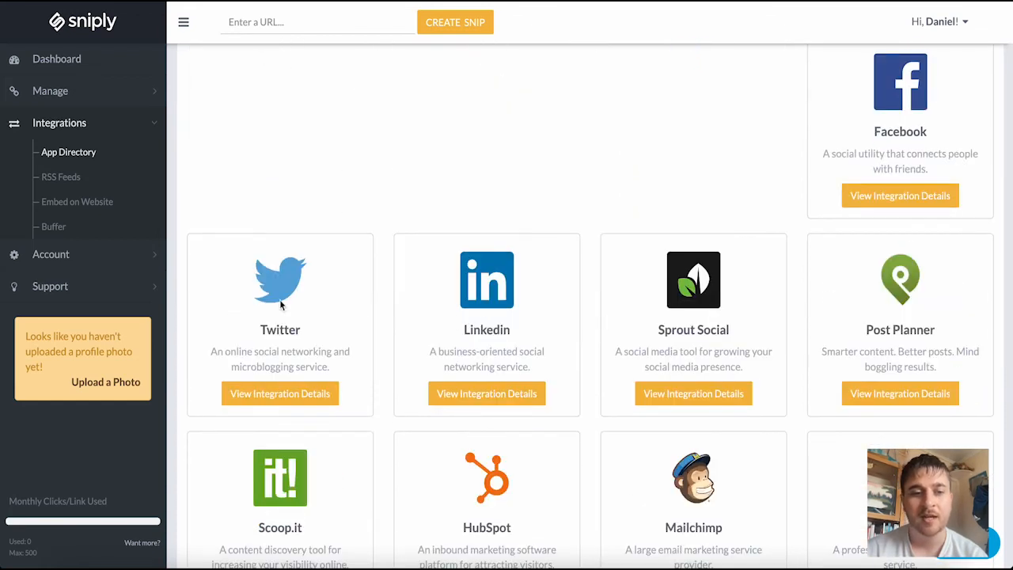
scroll("down", 3)
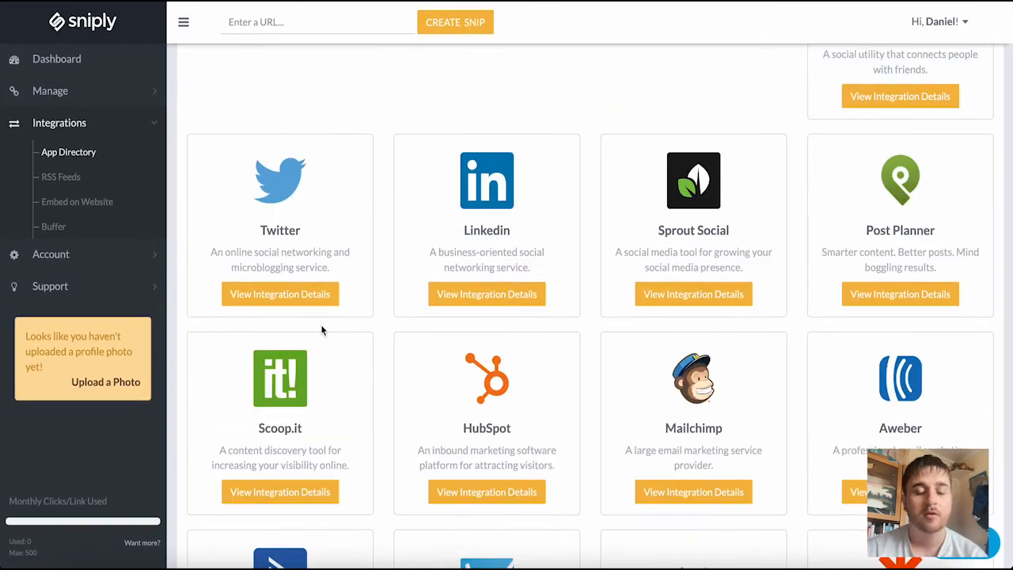
mouse_move(279, 293)
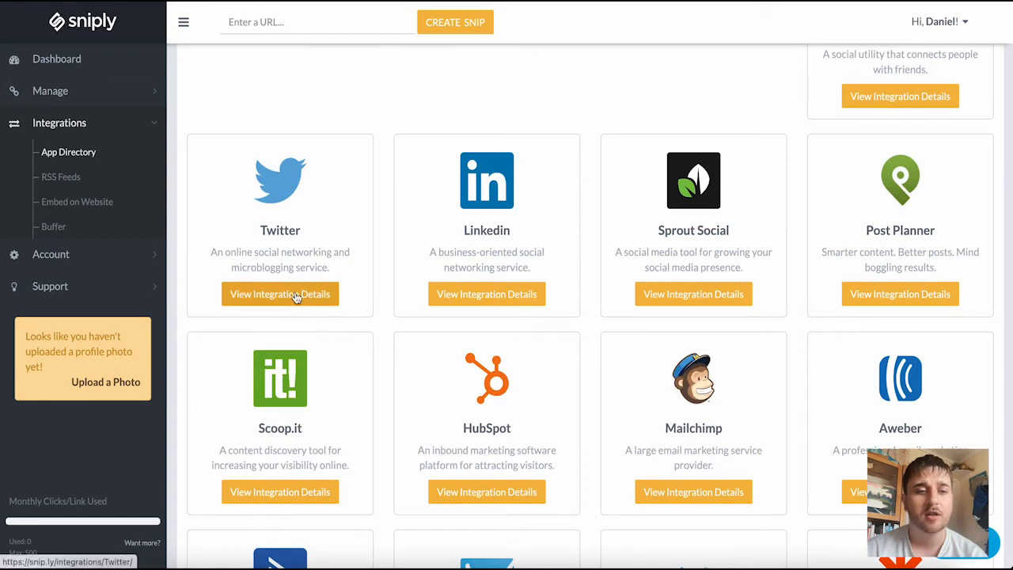
left_click(280, 294)
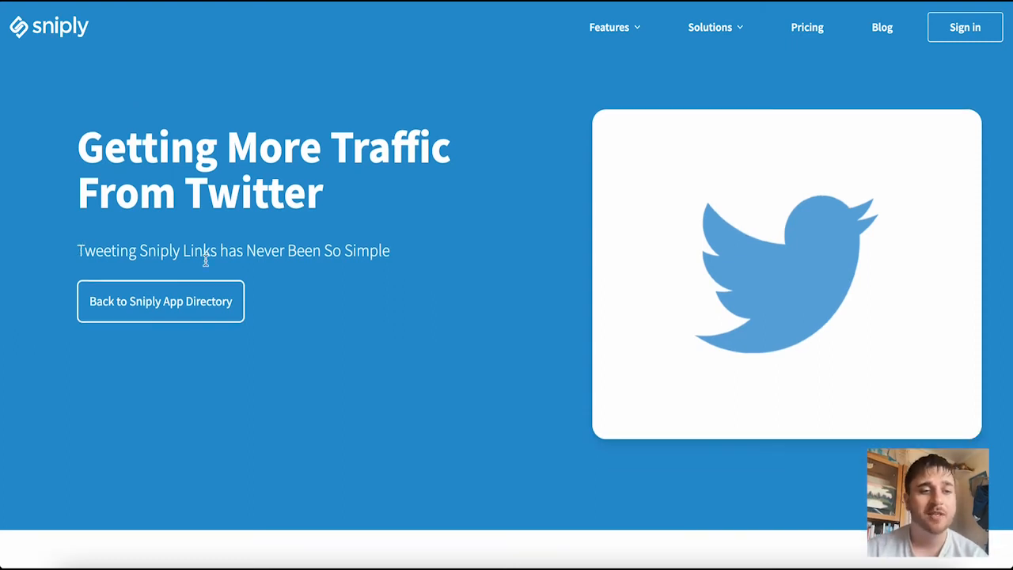
mouse_move(430, 261)
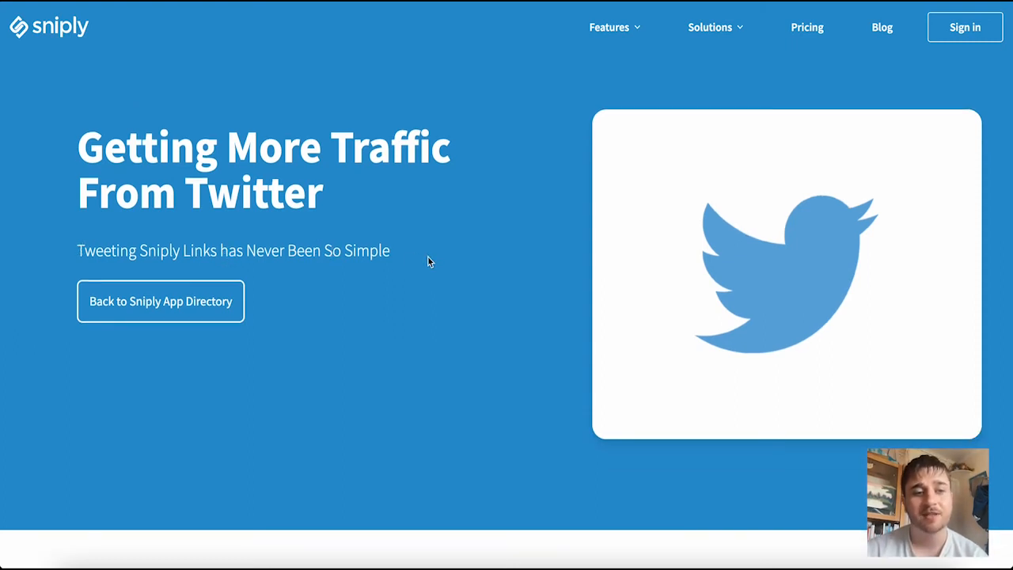
Step: Read the Twitter integration page, then go to the empty RSS Feeds page
scroll("down", 3)
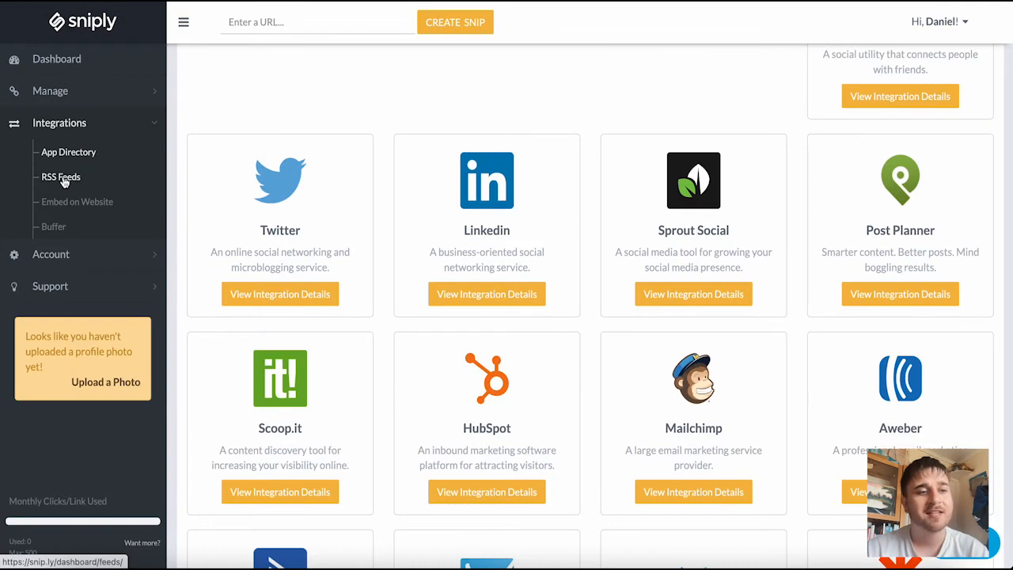
left_click(60, 176)
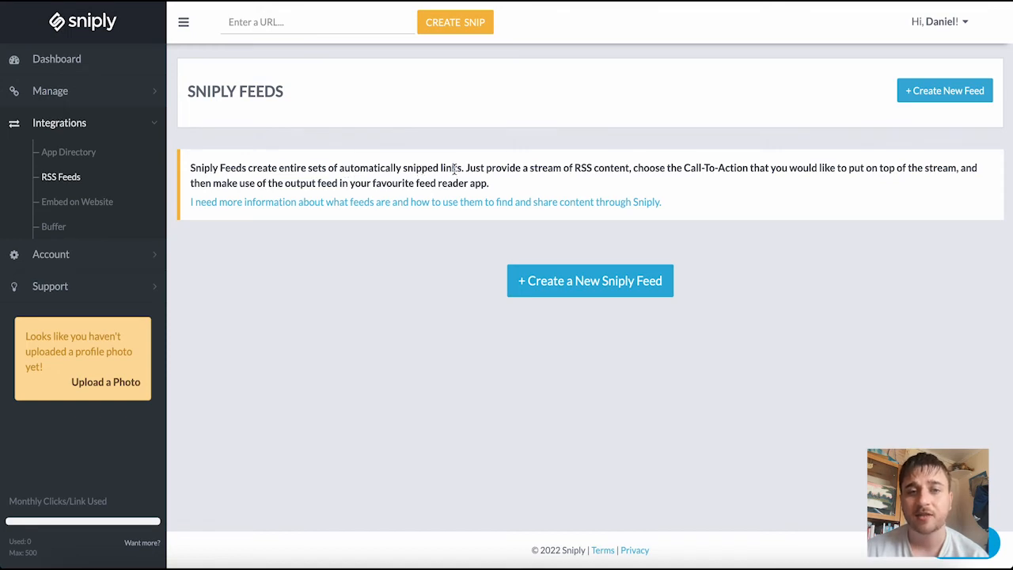
mouse_move(589, 281)
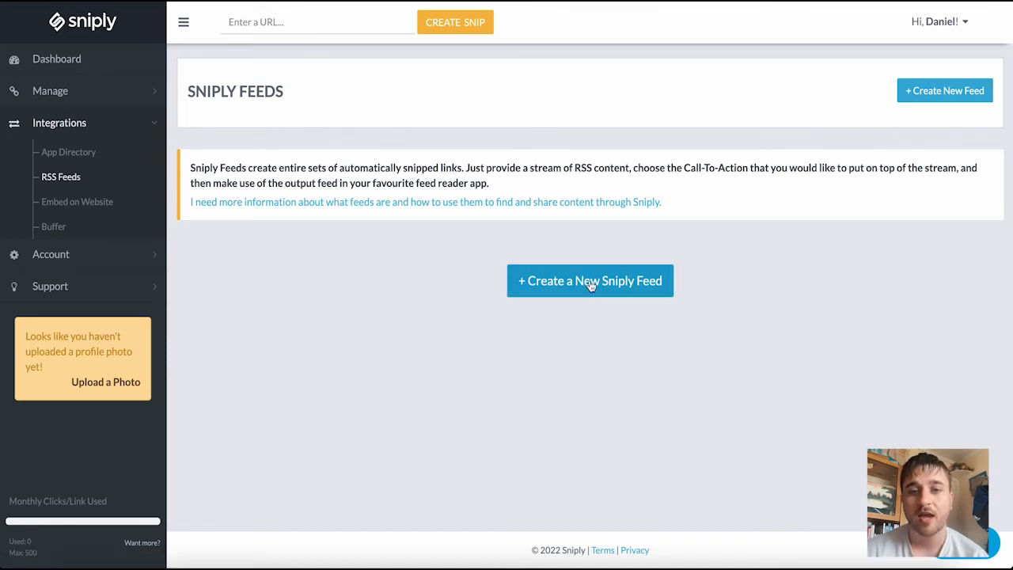
left_click(590, 280)
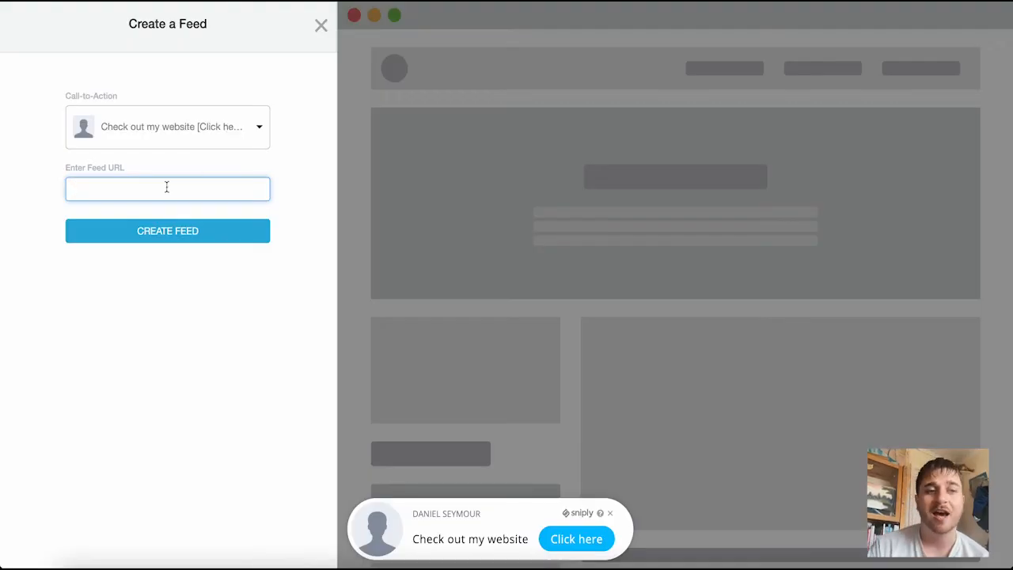
type("https://bestlifeonline.com/music-facts/")
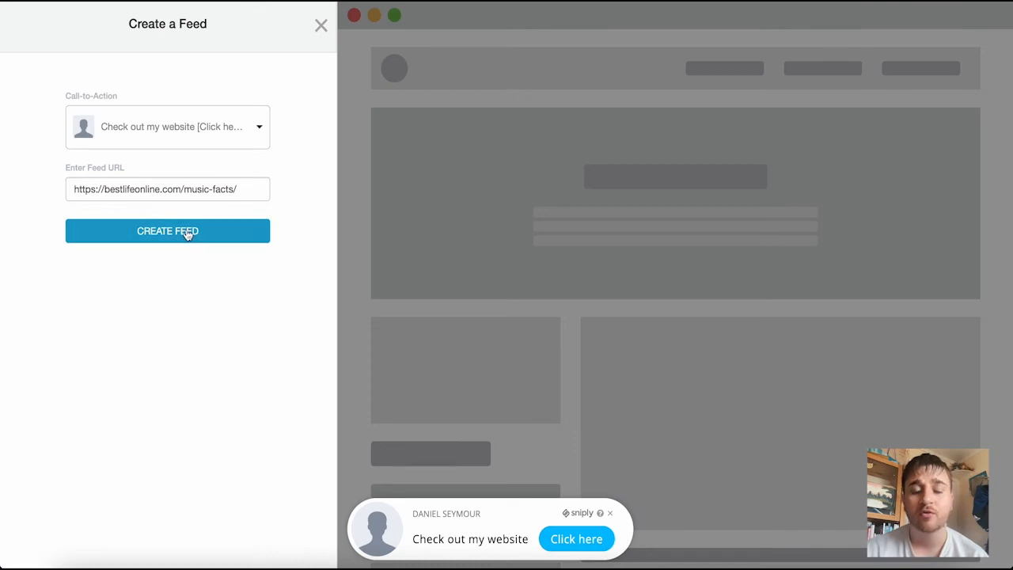
left_click(167, 231)
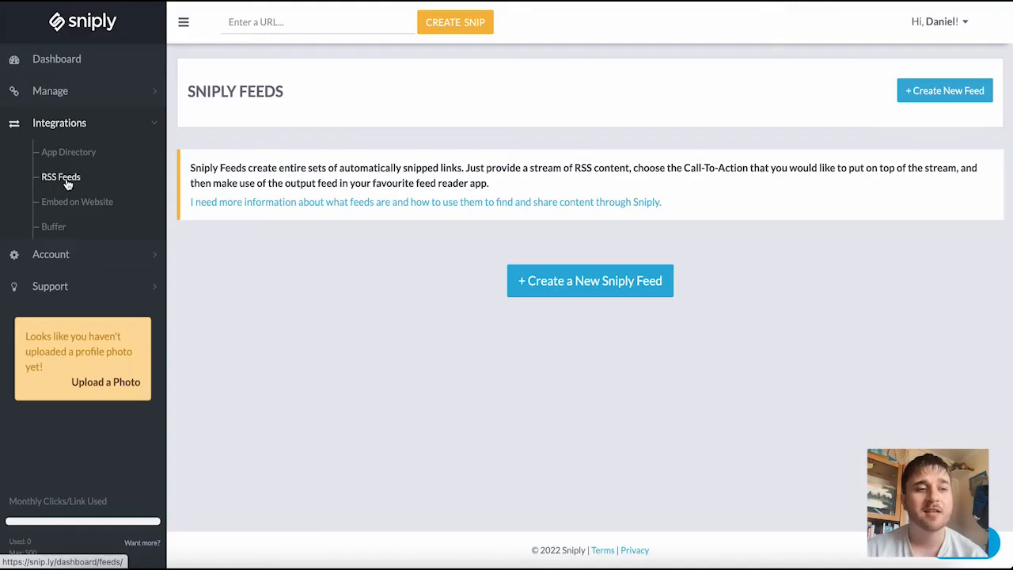
mouse_move(77, 202)
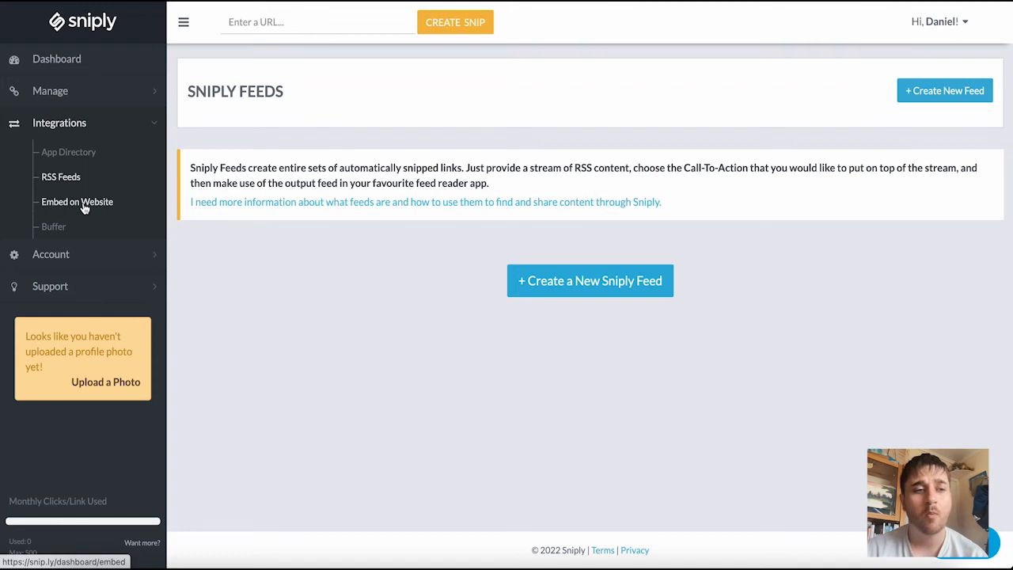
left_click(76, 201)
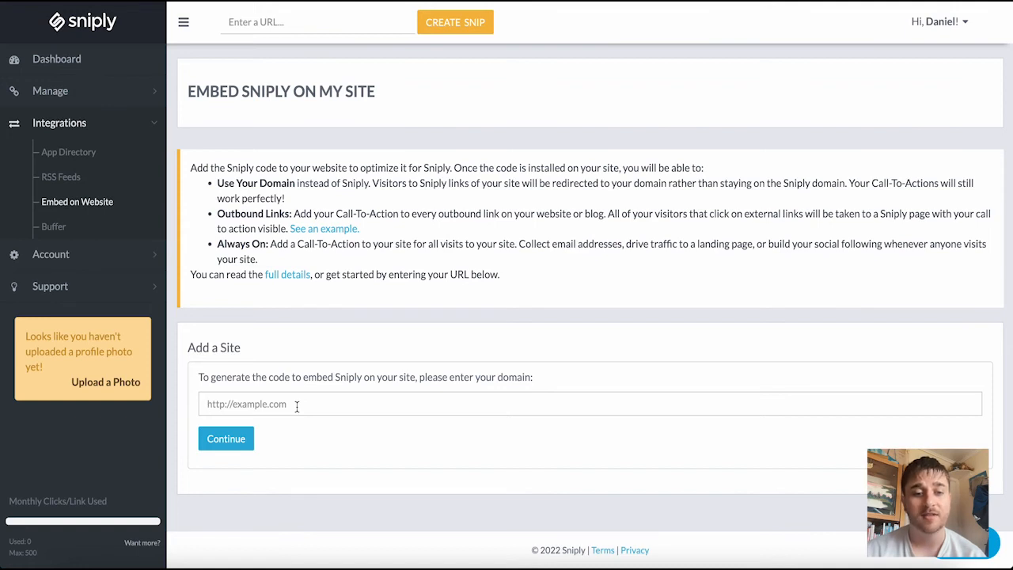
type("https://bestlifeonline.com/music-facts/")
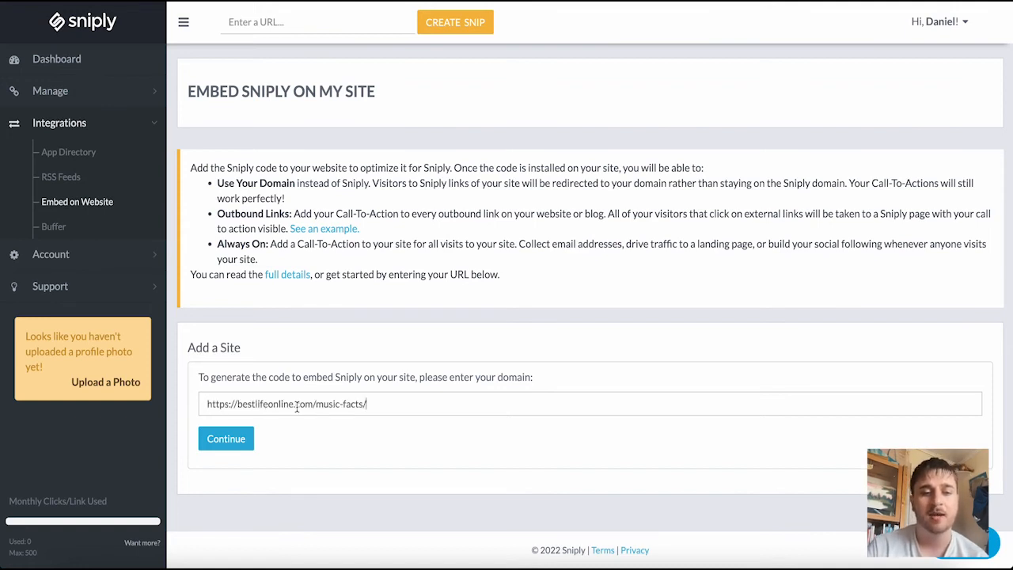
left_click(226, 439)
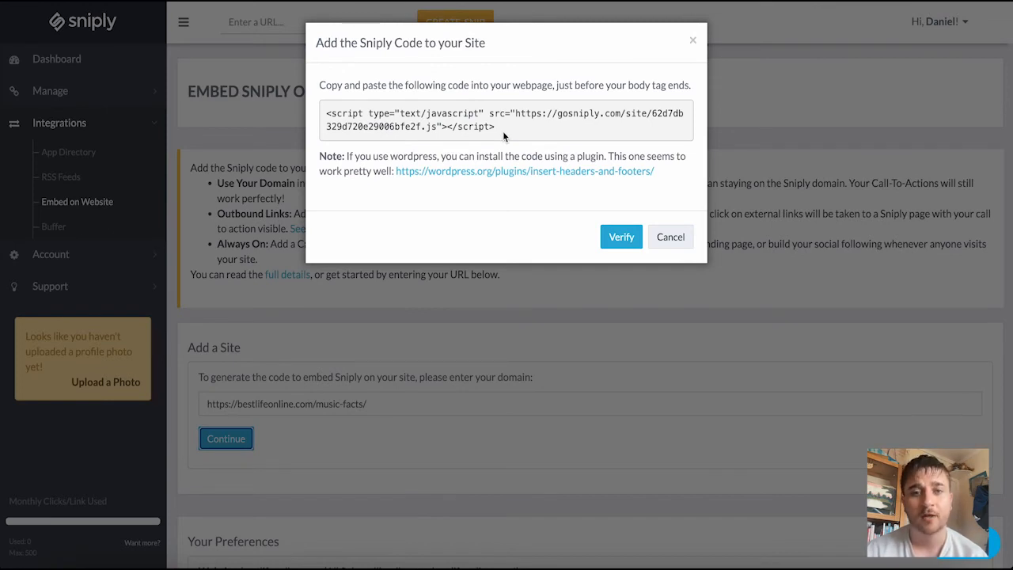
left_click(670, 236)
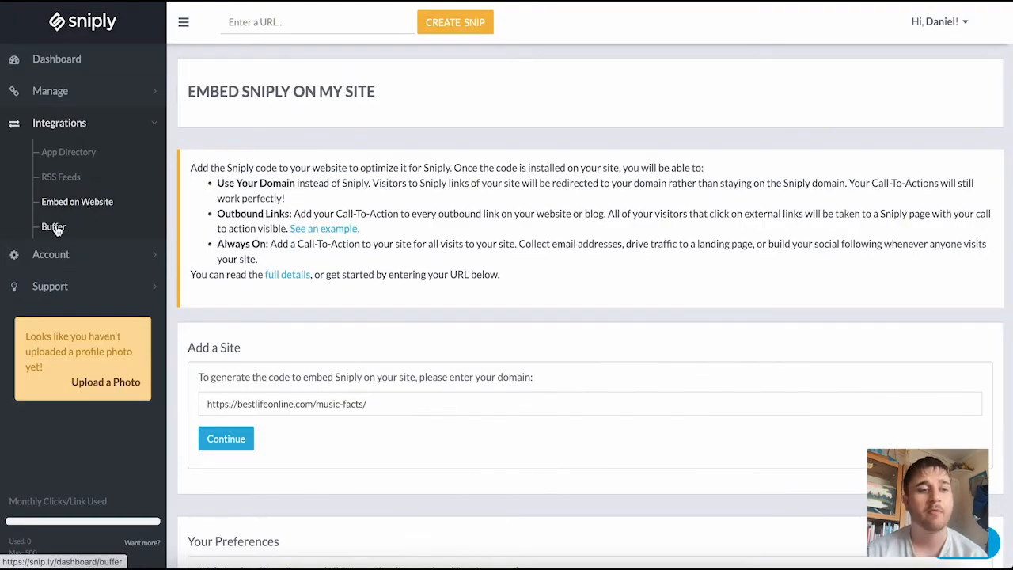
Step: Open Connect Buffer, collapse the Integrations submenu and expand the Account submenu
left_click(53, 227)
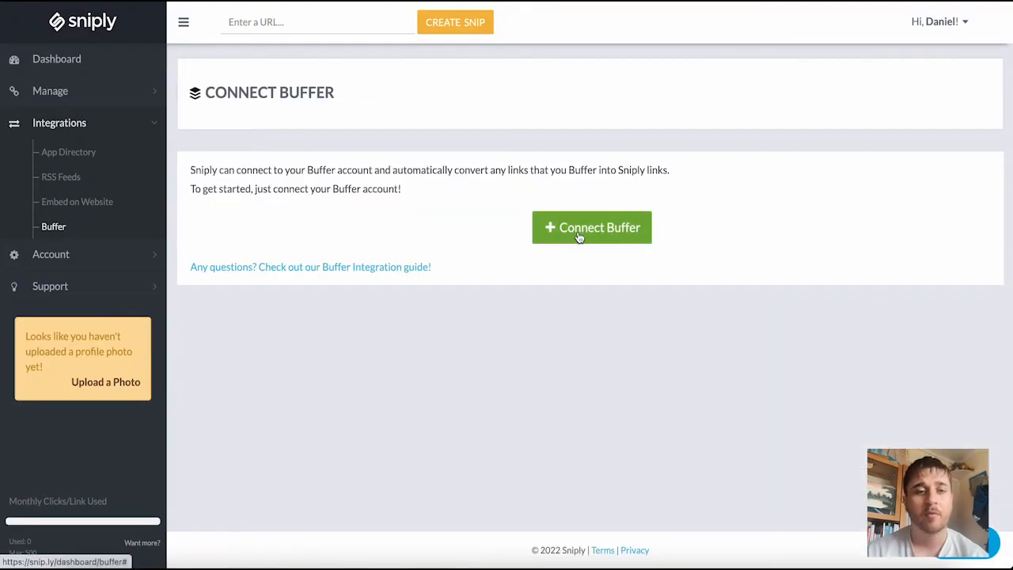
mouse_move(530, 249)
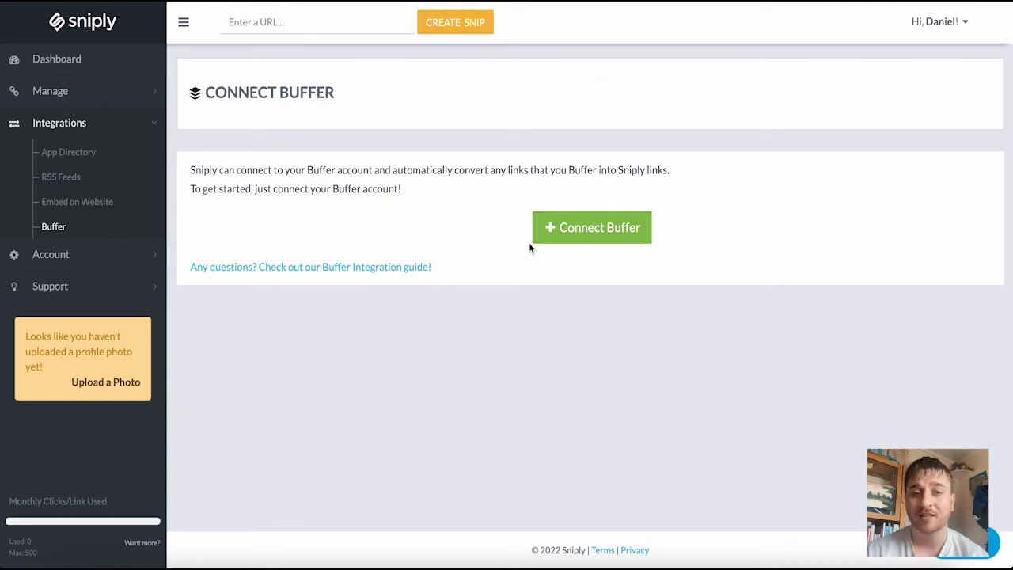
mouse_move(344, 225)
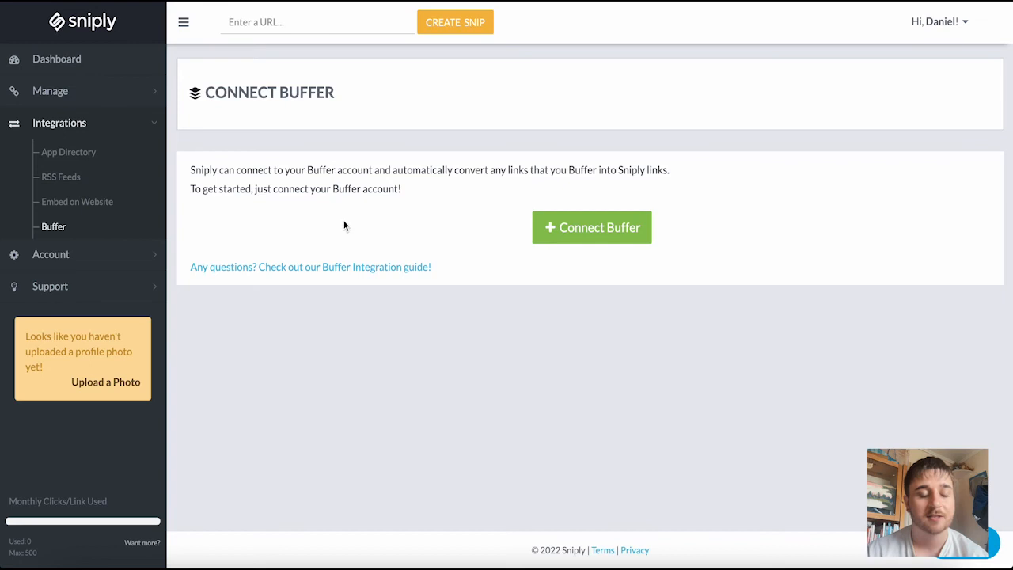
left_click(59, 122)
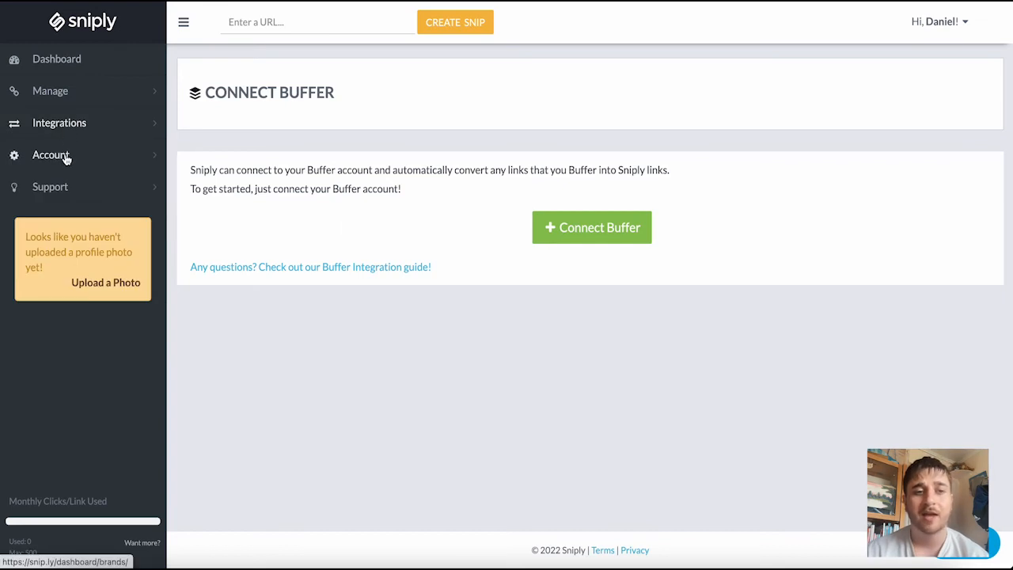
left_click(51, 155)
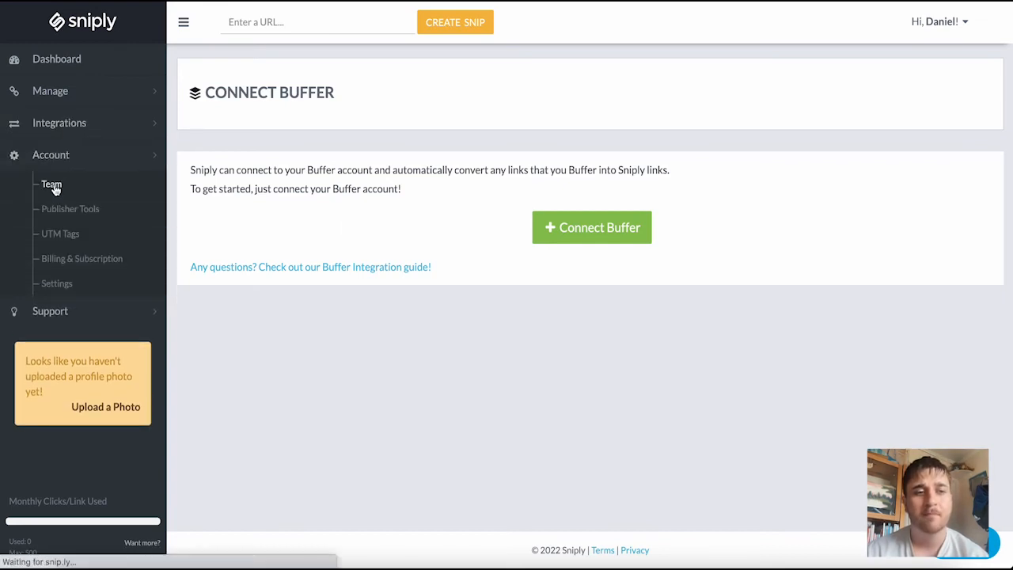
left_click(51, 183)
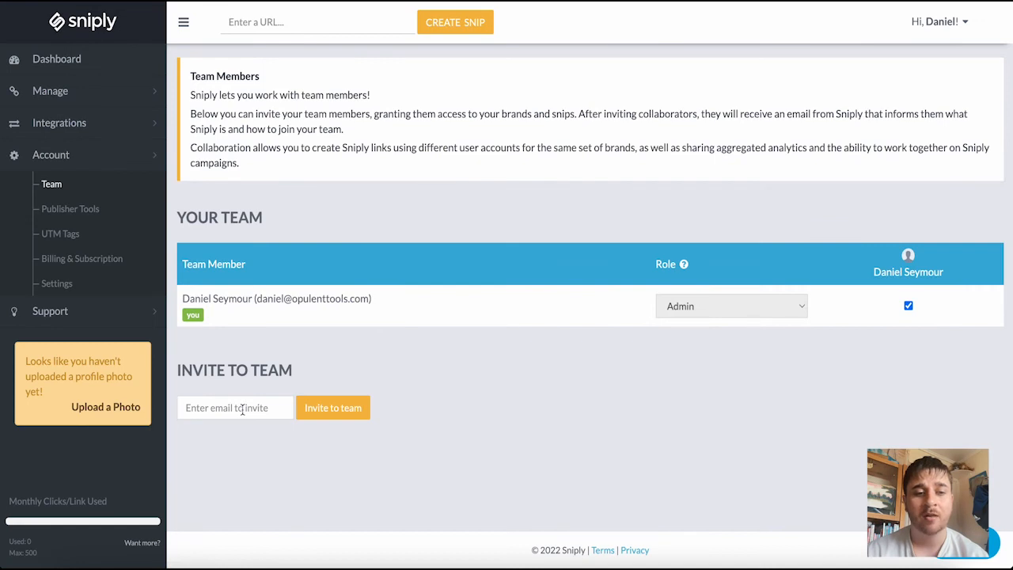
mouse_move(797, 311)
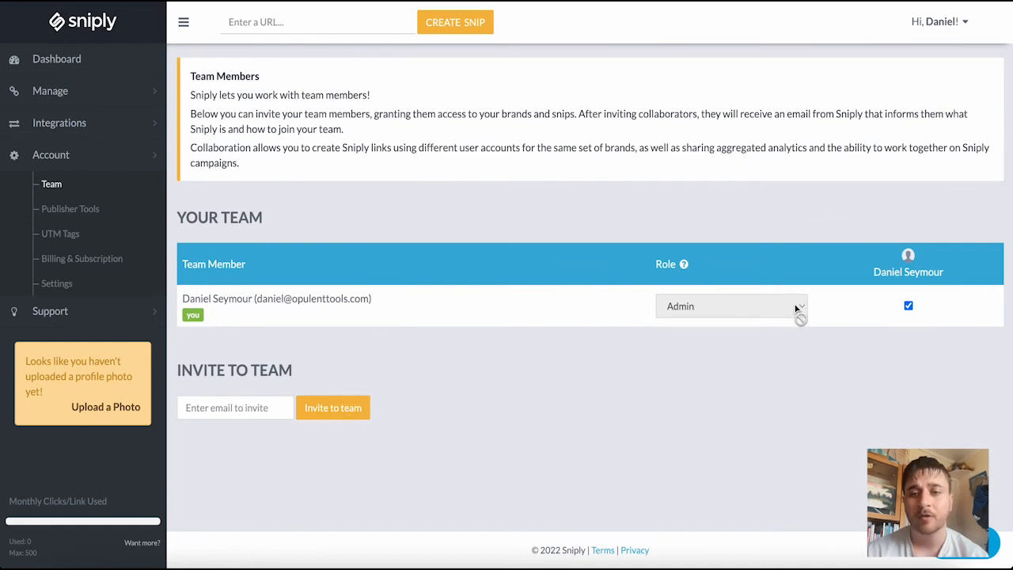
mouse_move(534, 320)
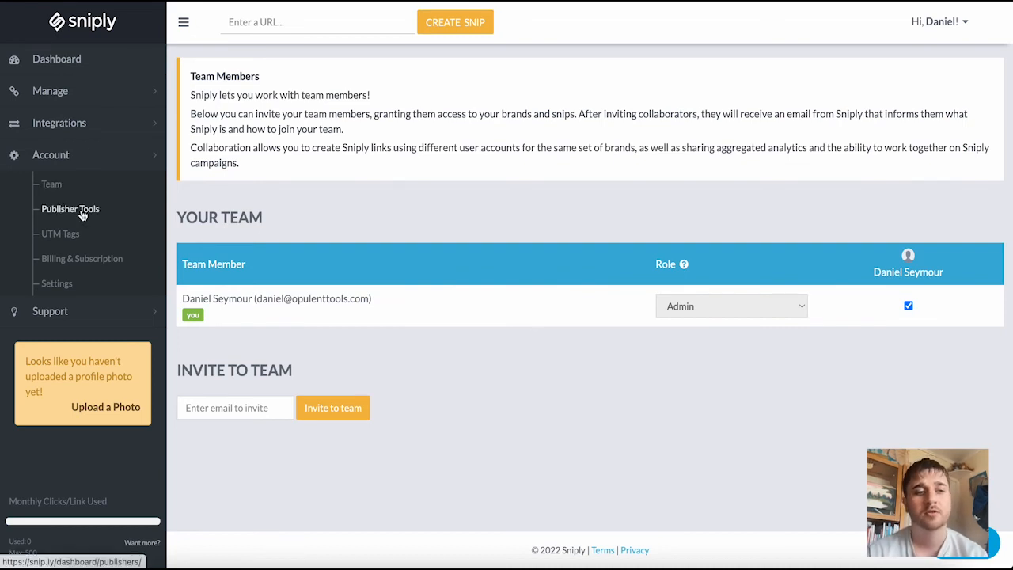
Step: Add bestlifeonline.com in Publisher Tools and skip verification, leaving it Not Verified
left_click(71, 208)
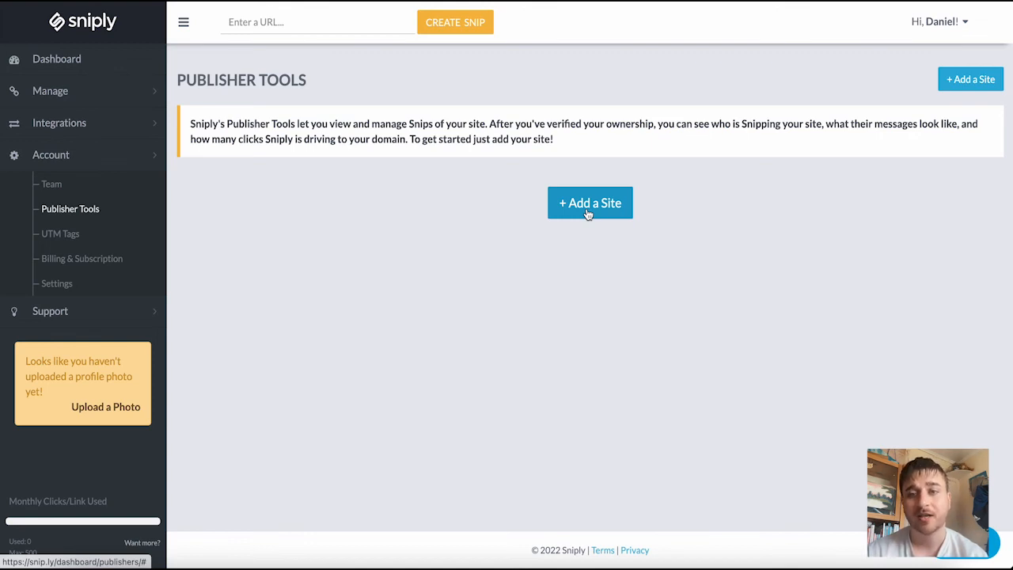
left_click(589, 203)
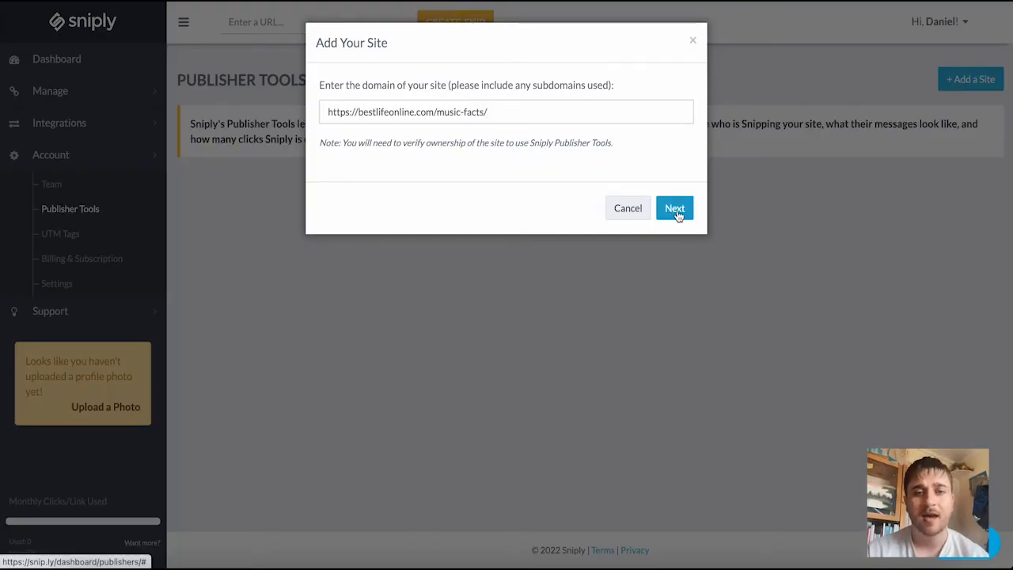
left_click(674, 208)
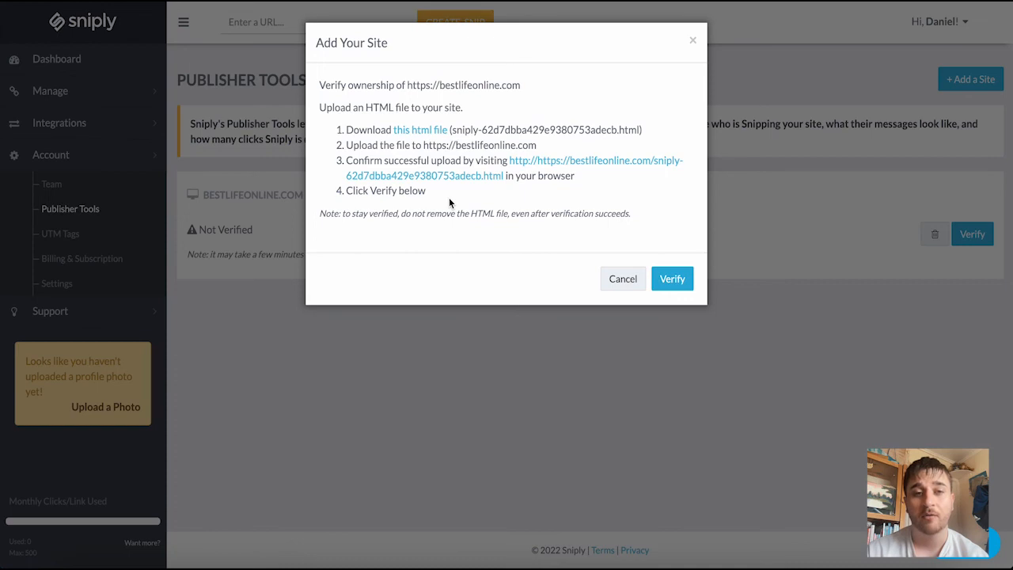
left_click(623, 279)
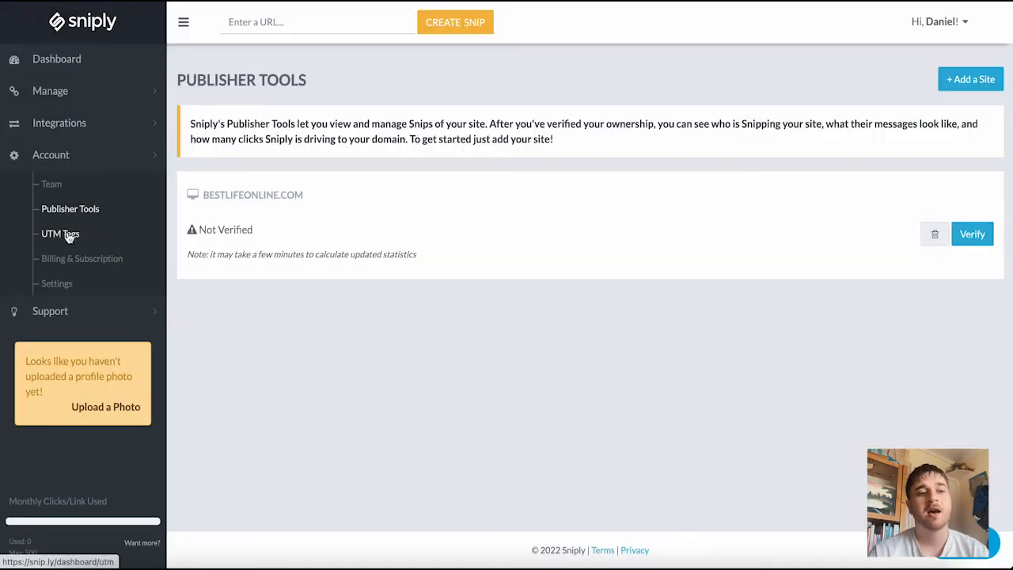
Step: Open UTM Tag Settings, where source, medium and campaign all default to sniply
left_click(61, 234)
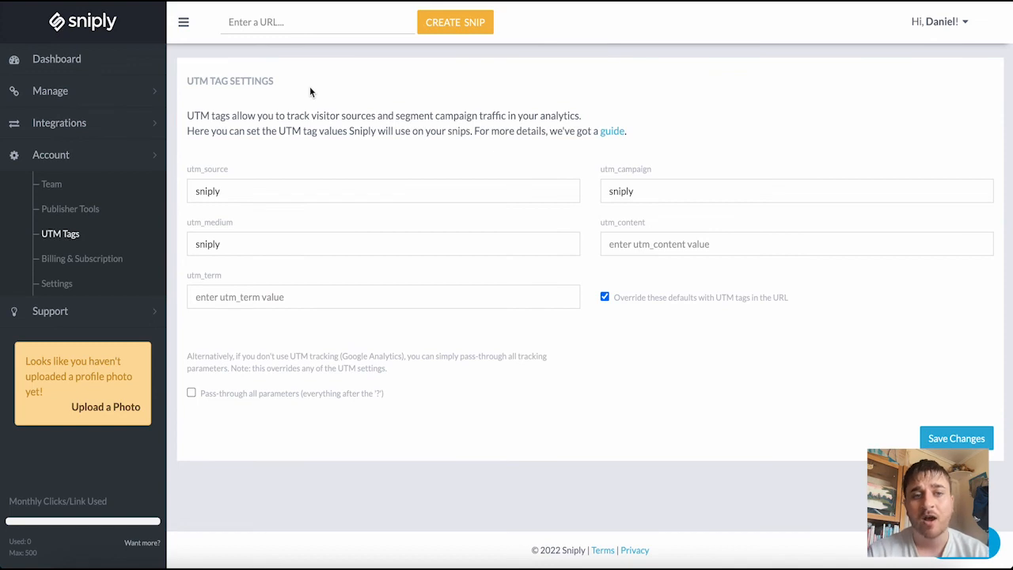
mouse_move(187, 135)
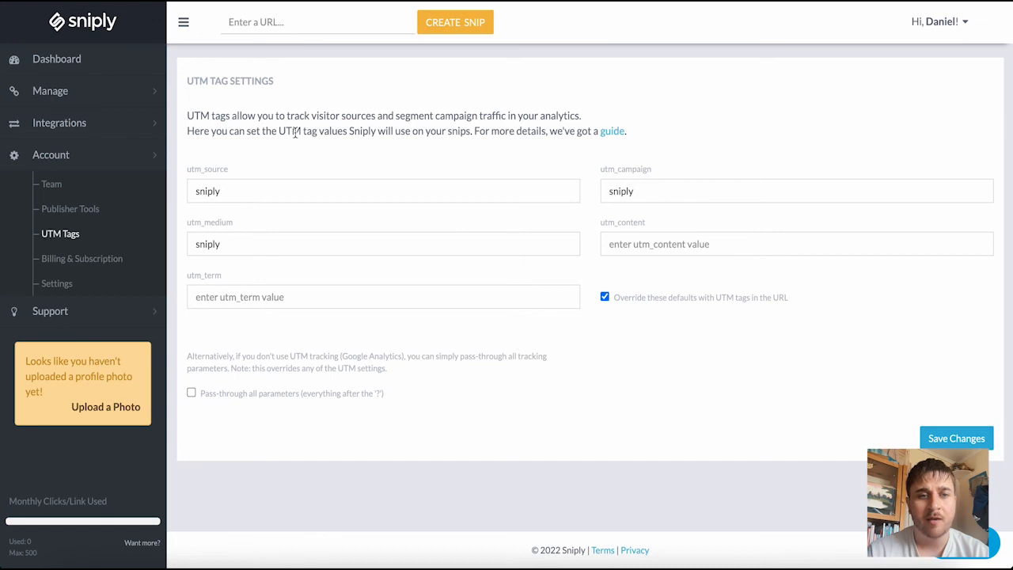
mouse_move(420, 142)
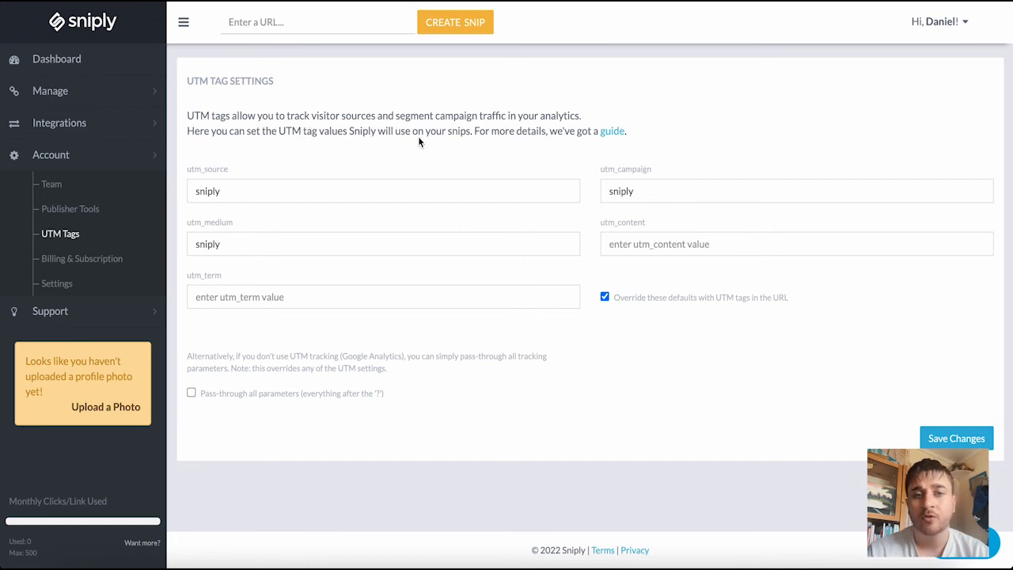
mouse_move(573, 135)
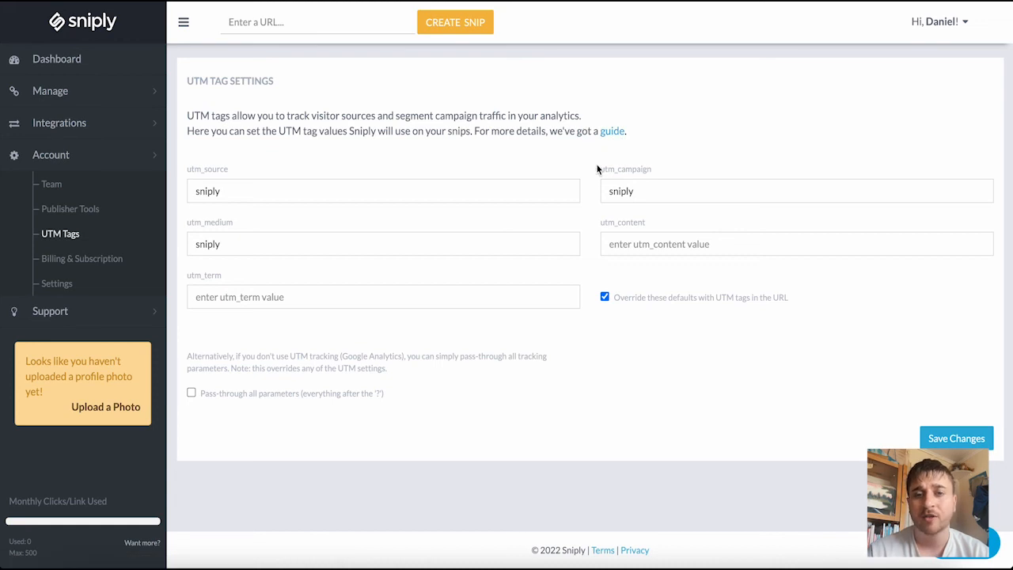
mouse_move(612, 132)
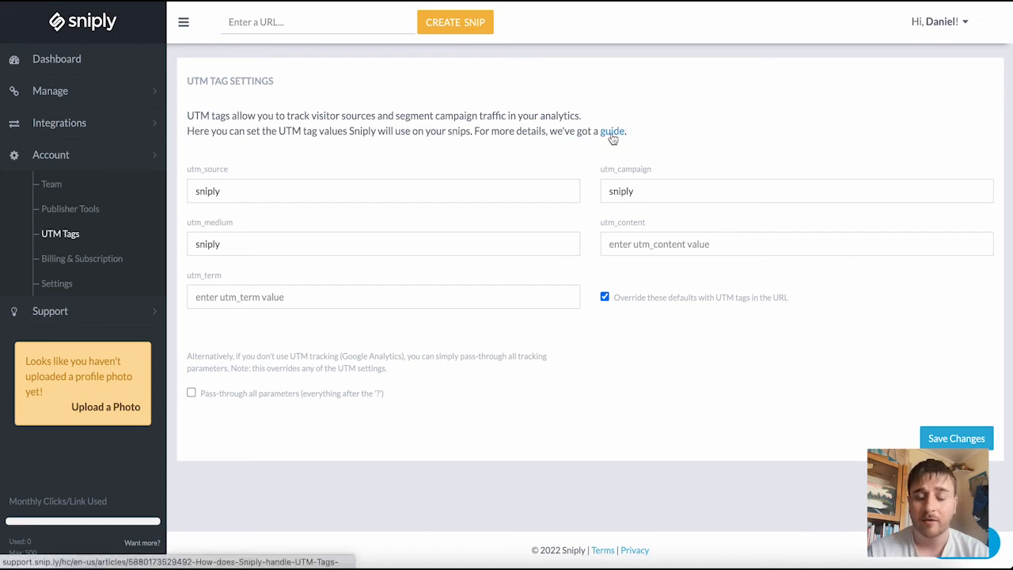